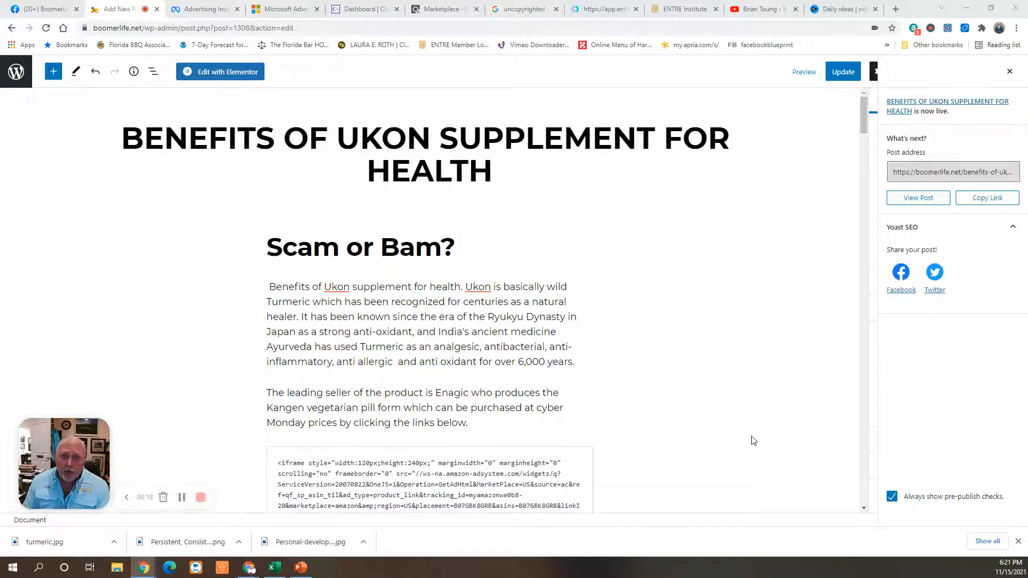
{"action": "mouse_move", "coordinate": [760, 445]}
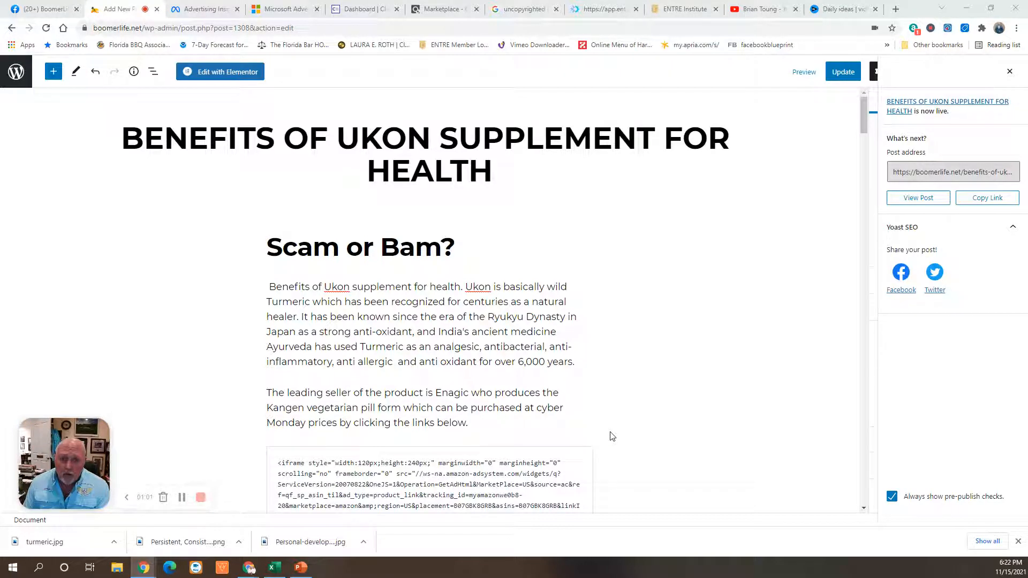
{"action": "mouse_move", "coordinate": [513, 444]}
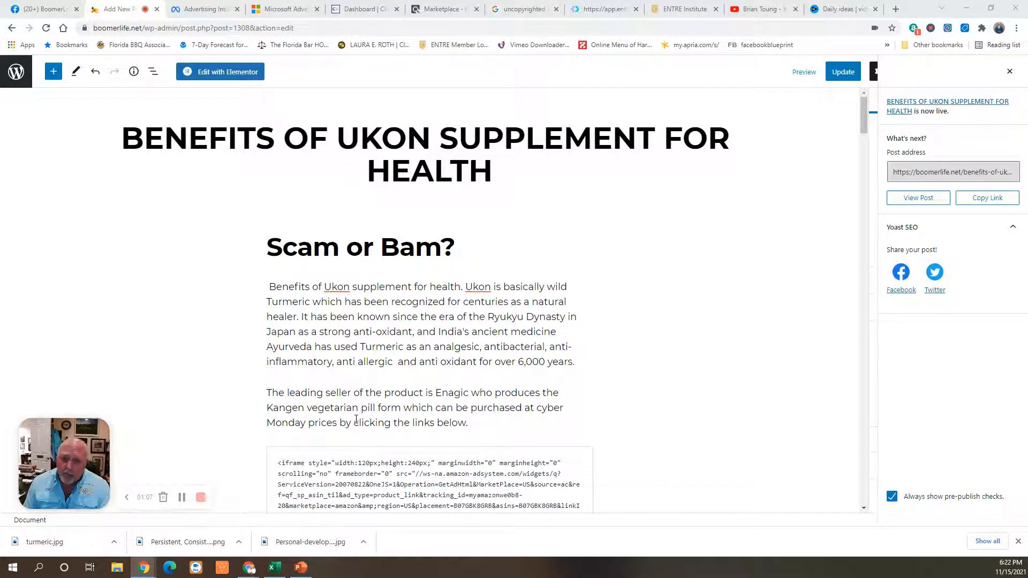
{"action": "mouse_move", "coordinate": [604, 438]}
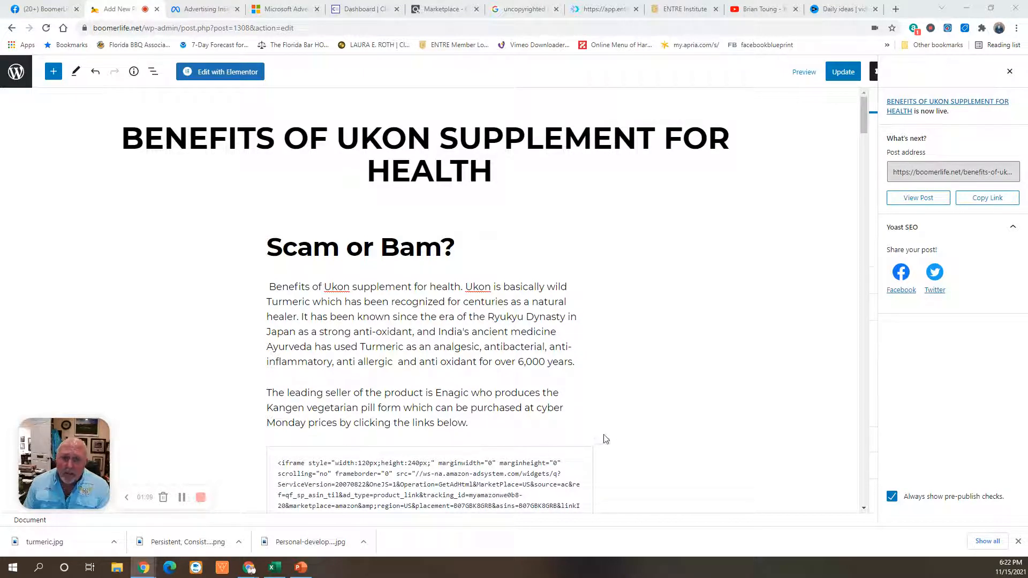
{"action": "mouse_move", "coordinate": [753, 415]}
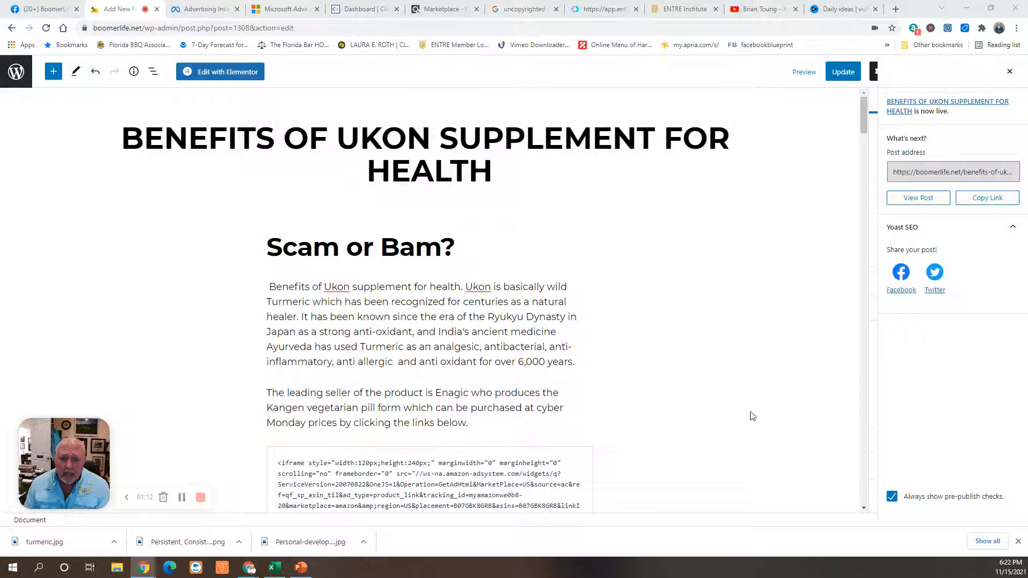
{"action": "scroll", "scroll_direction": "down", "scroll_amount": 3}
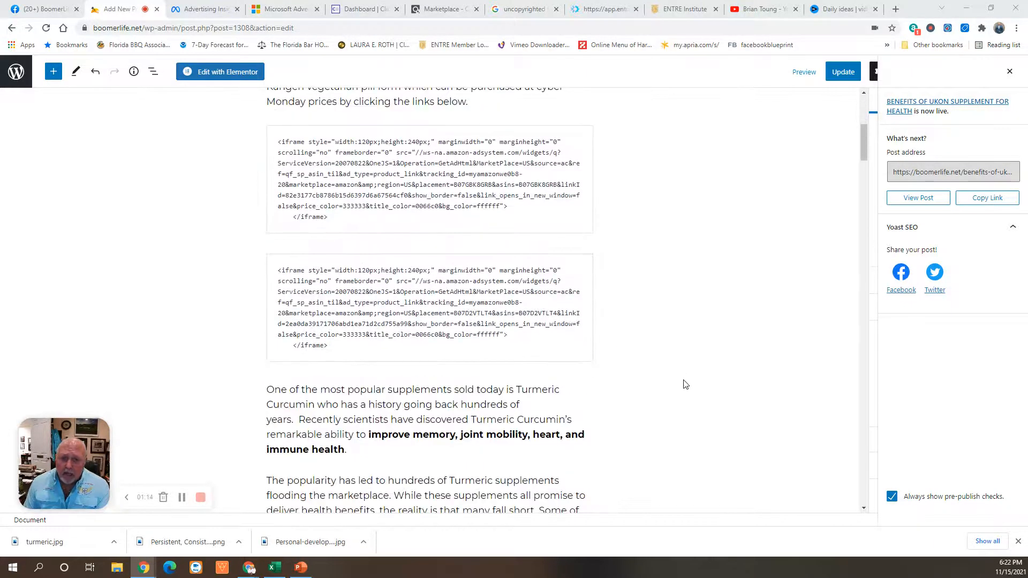
{"action": "scroll", "scroll_direction": "down", "scroll_amount": 3}
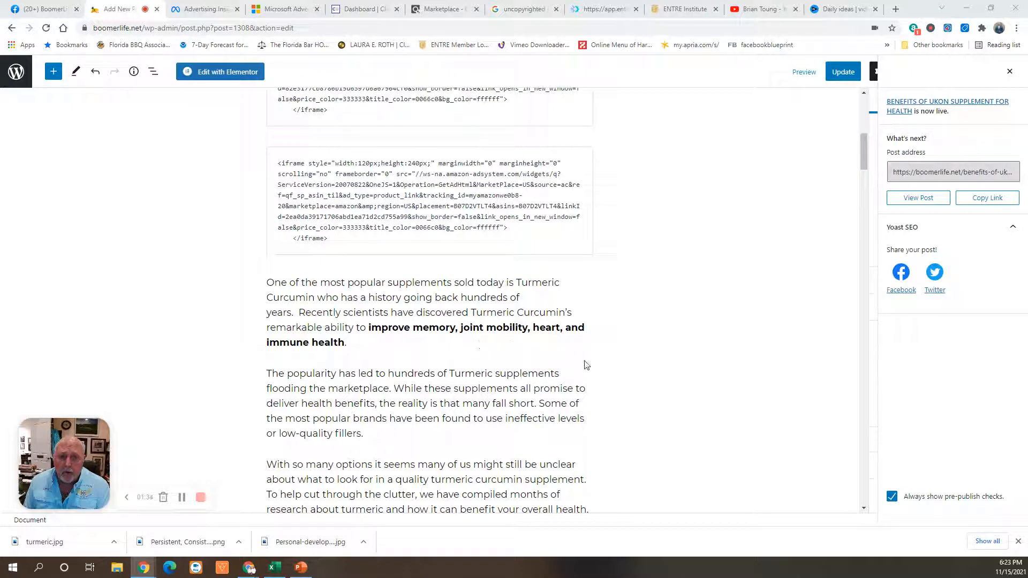
{"action": "mouse_move", "coordinate": [682, 385]}
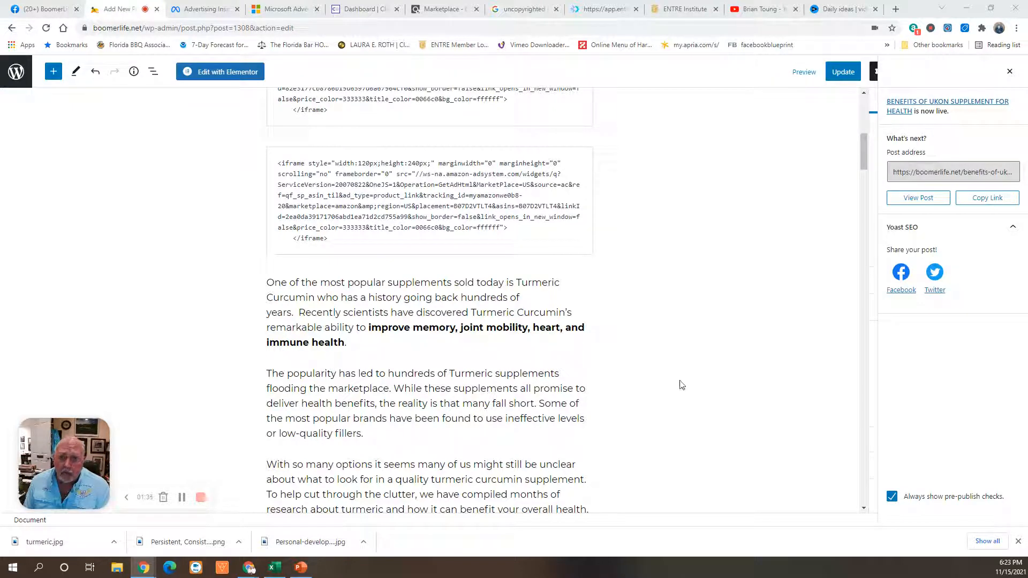
{"action": "mouse_move", "coordinate": [640, 393]}
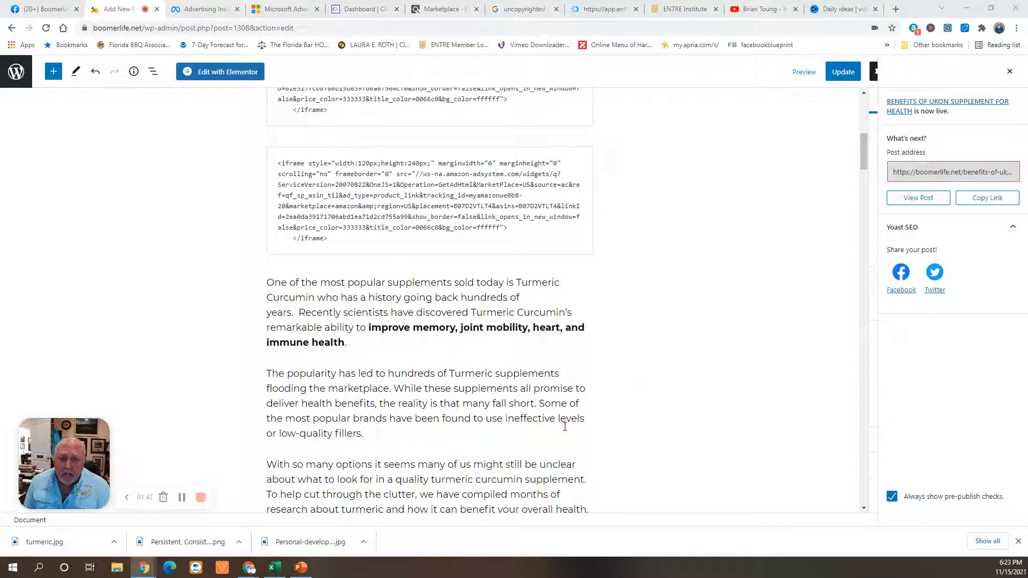
{"action": "mouse_move", "coordinate": [689, 435]}
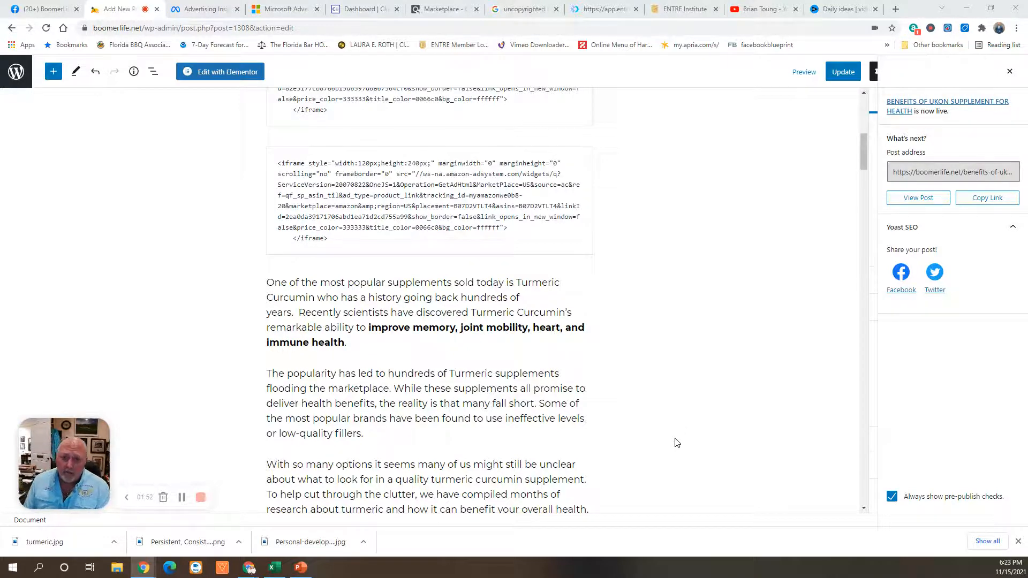
{"action": "scroll", "scroll_direction": "down", "scroll_amount": 3}
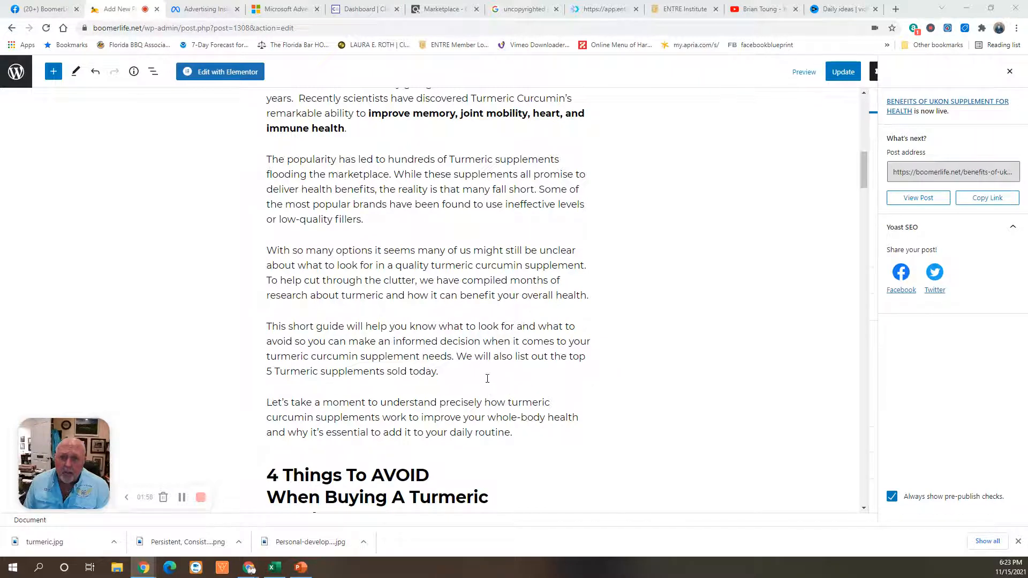
{"action": "mouse_move", "coordinate": [615, 403]}
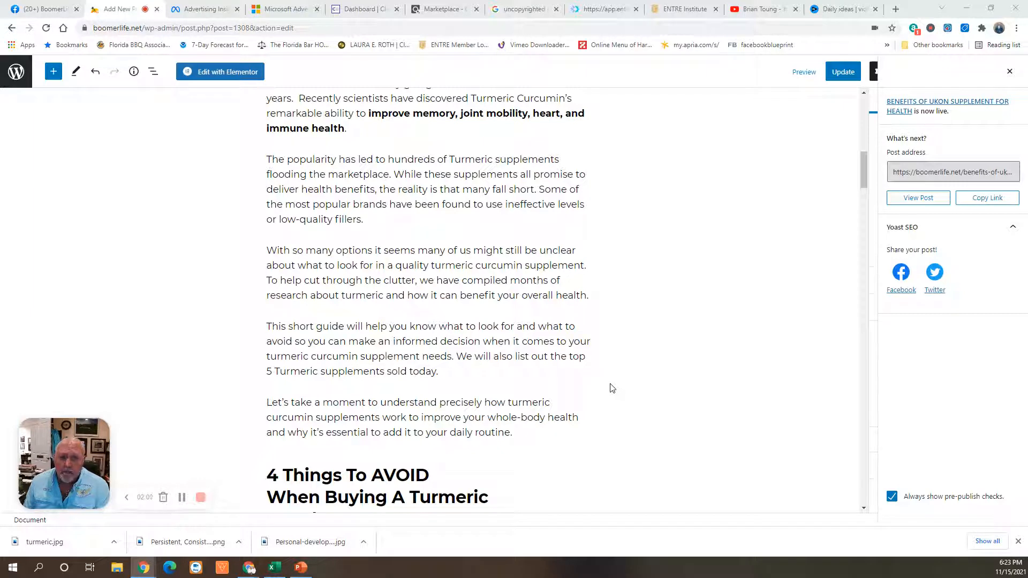
{"action": "mouse_move", "coordinate": [489, 315]}
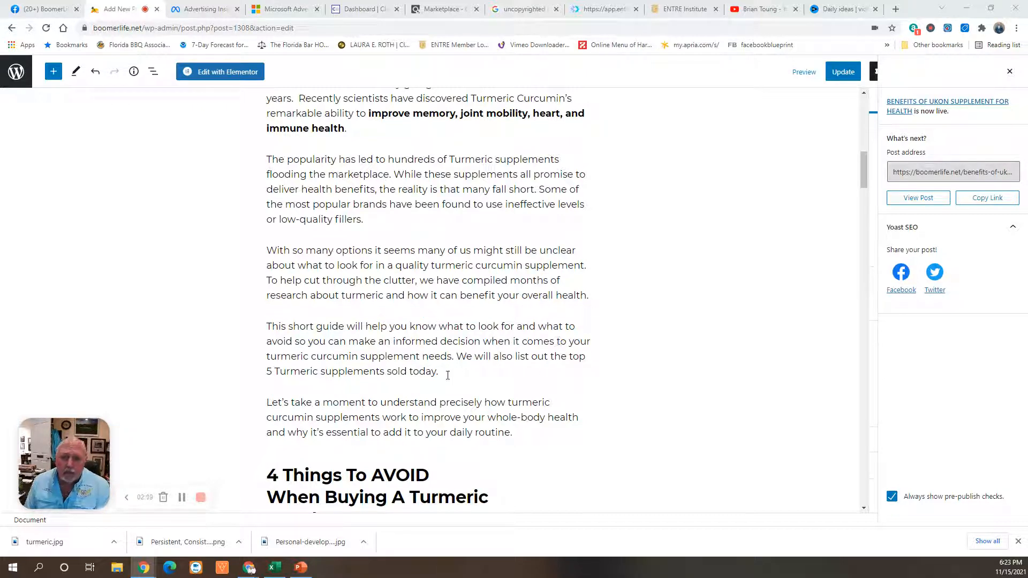
{"action": "mouse_move", "coordinate": [465, 408]}
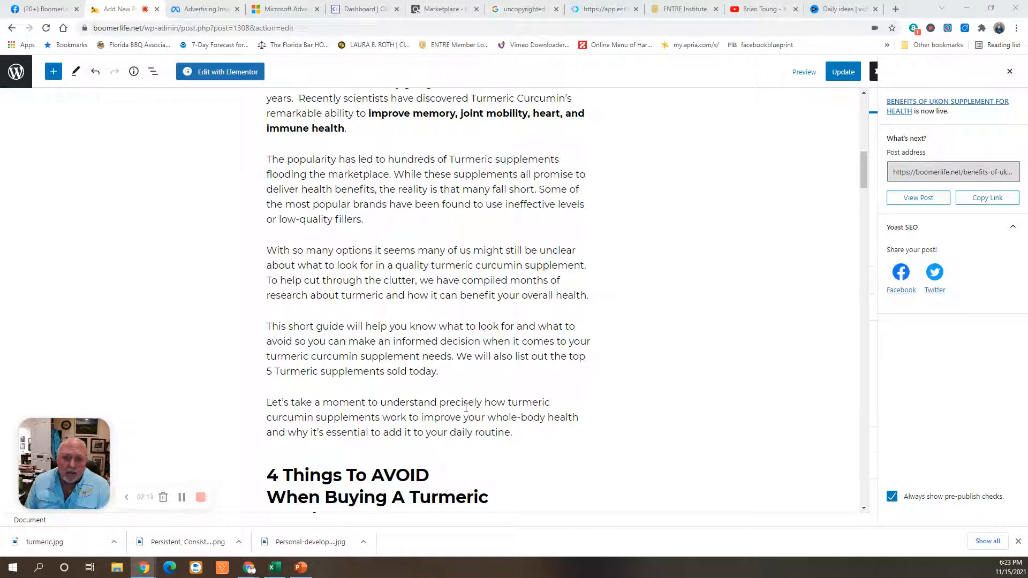
{"action": "mouse_move", "coordinate": [458, 407]}
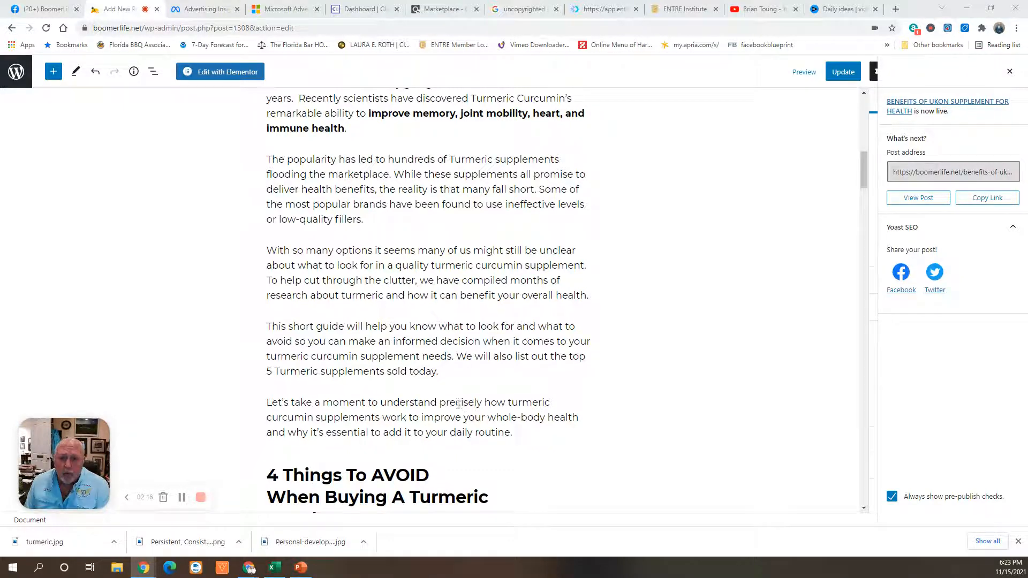
{"action": "mouse_move", "coordinate": [483, 400]}
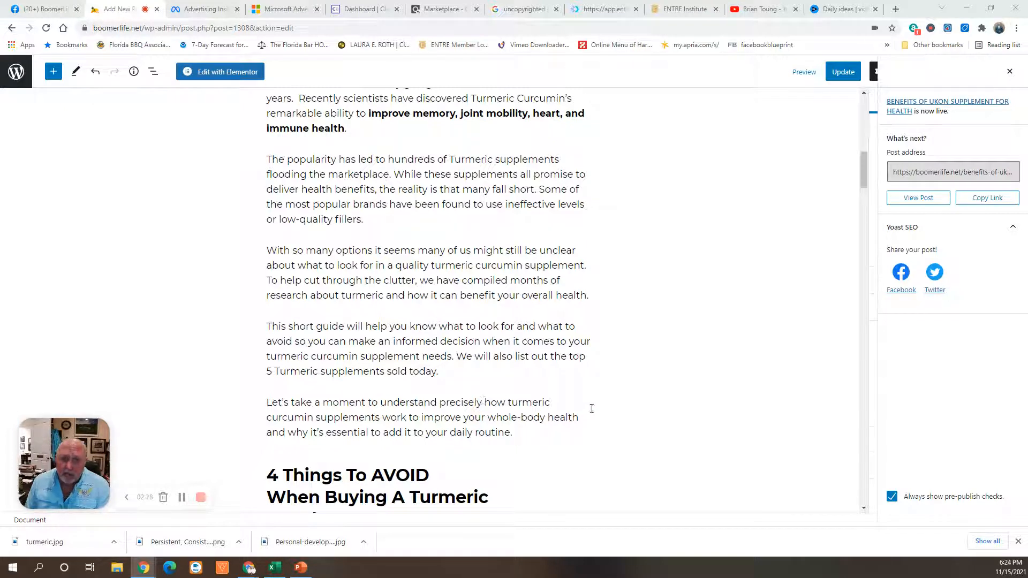
{"action": "mouse_move", "coordinate": [472, 407]}
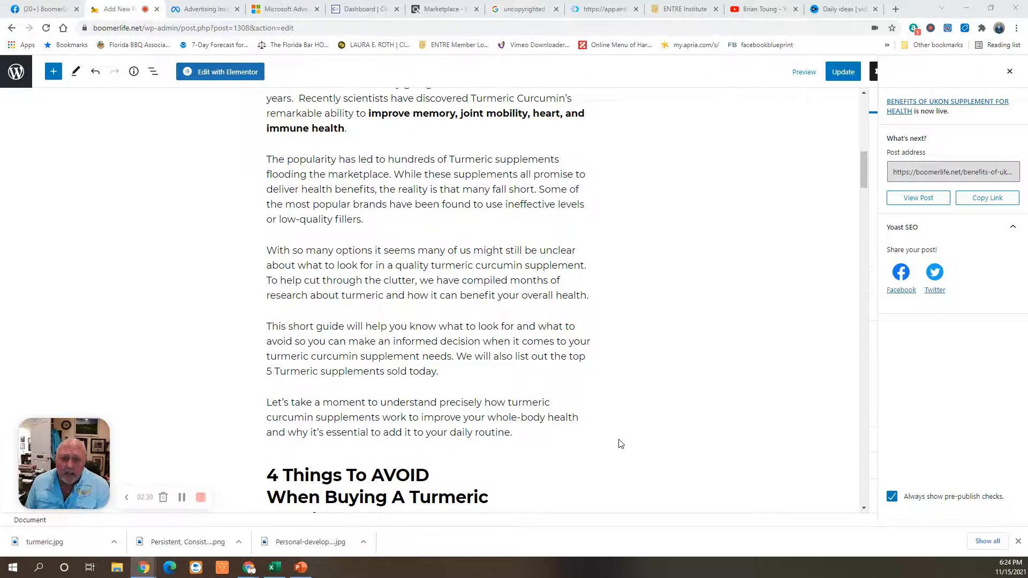
{"action": "scroll", "scroll_direction": "down", "scroll_amount": 3}
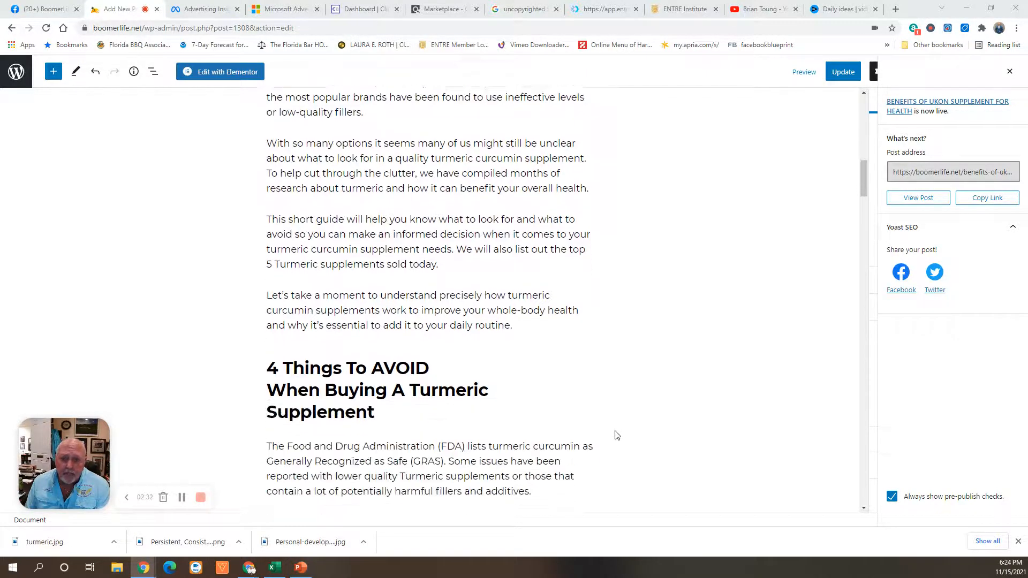
{"action": "scroll", "scroll_direction": "down", "scroll_amount": 3}
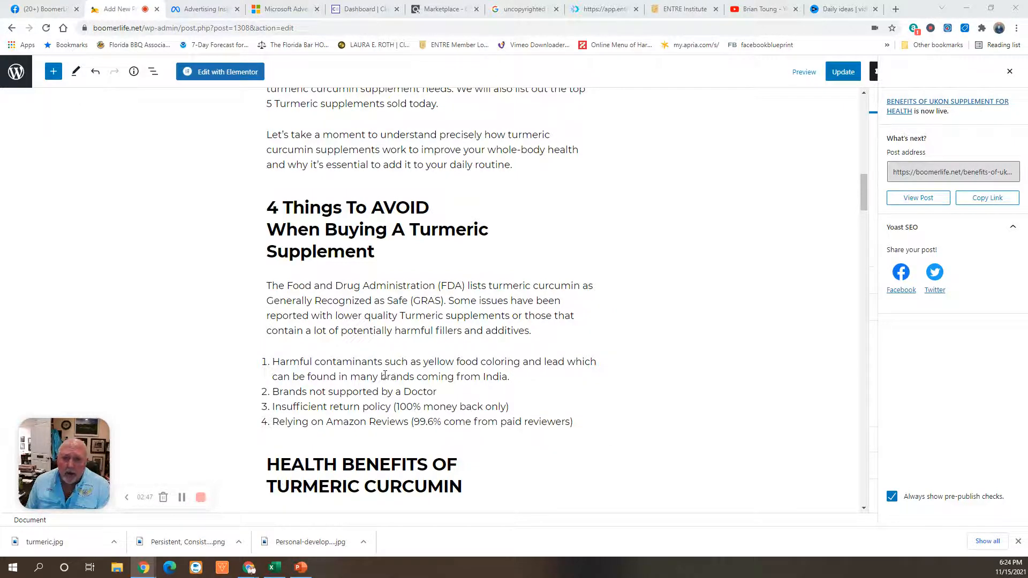
{"action": "mouse_move", "coordinate": [606, 403]}
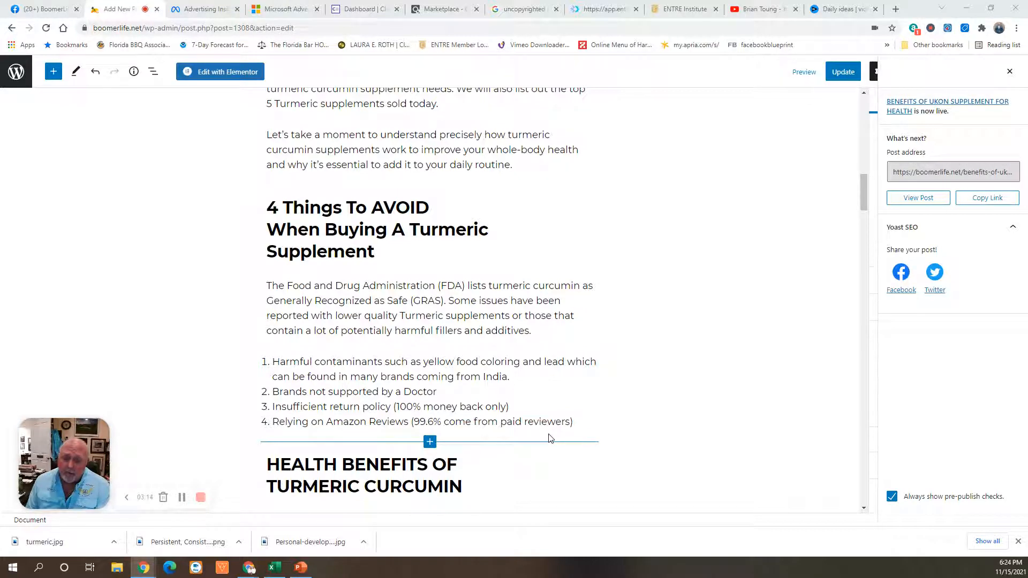
{"action": "scroll", "scroll_direction": "down", "scroll_amount": 3}
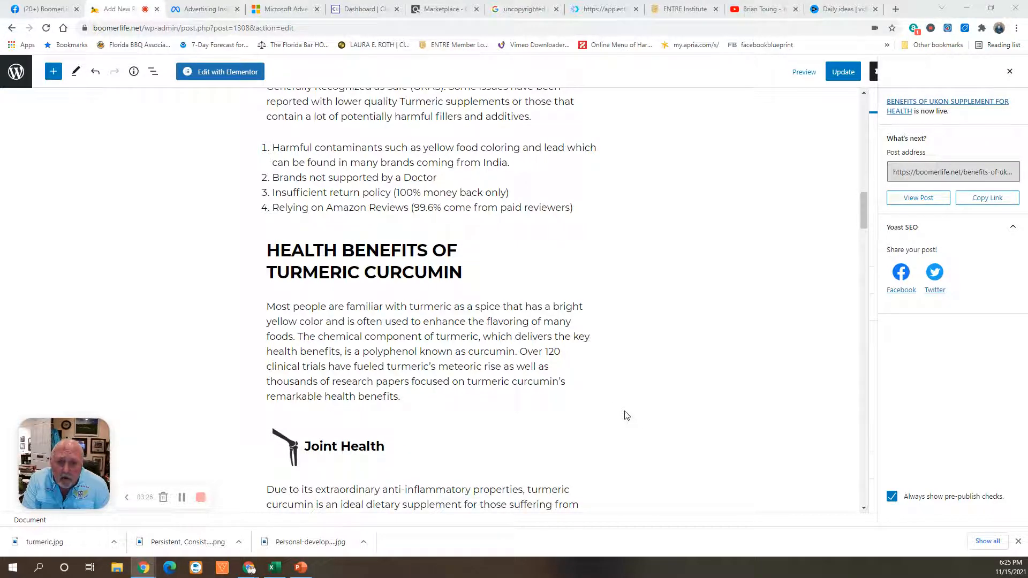
{"action": "mouse_move", "coordinate": [621, 413]}
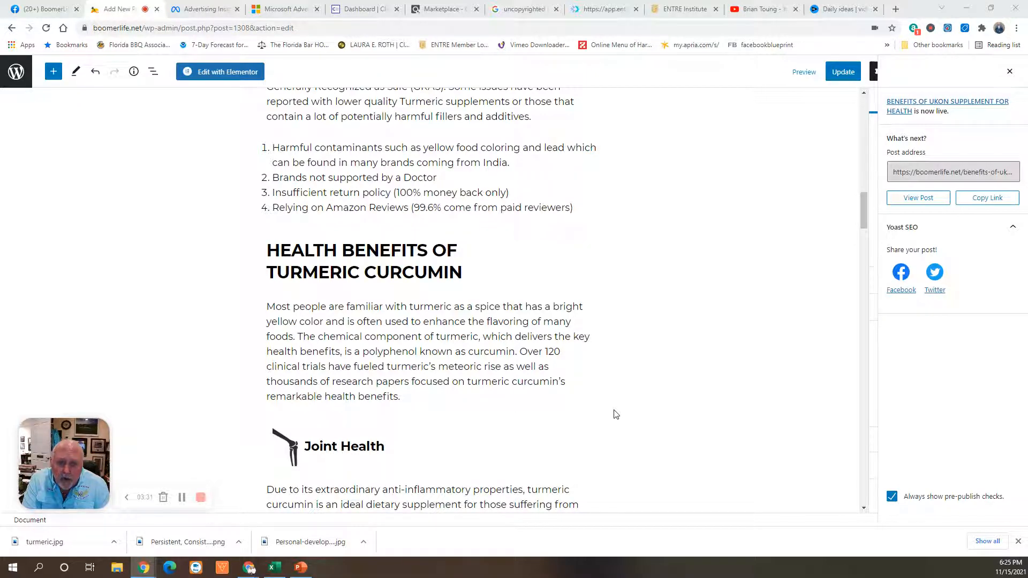
{"action": "mouse_move", "coordinate": [604, 411]}
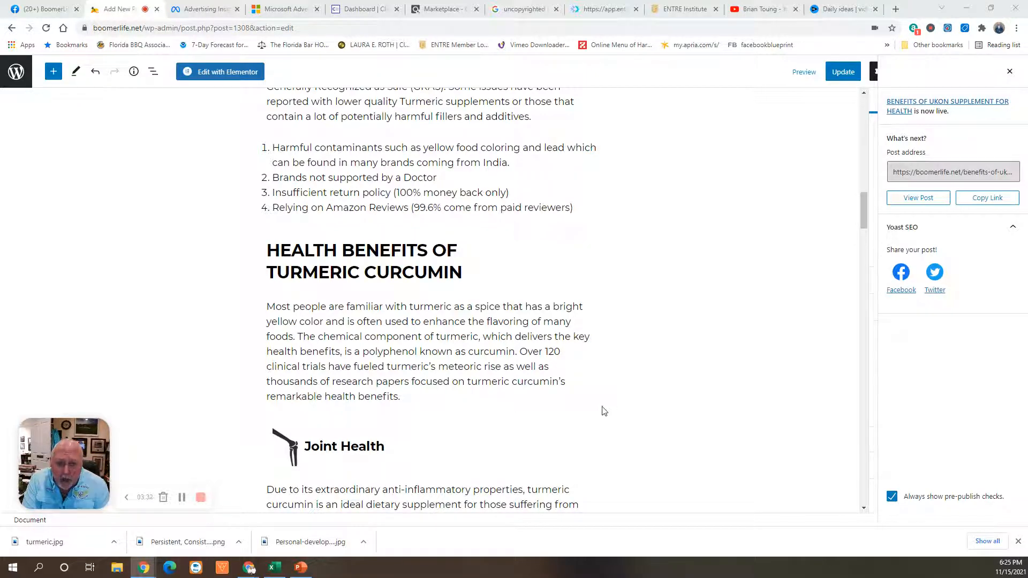
{"action": "mouse_move", "coordinate": [550, 431]}
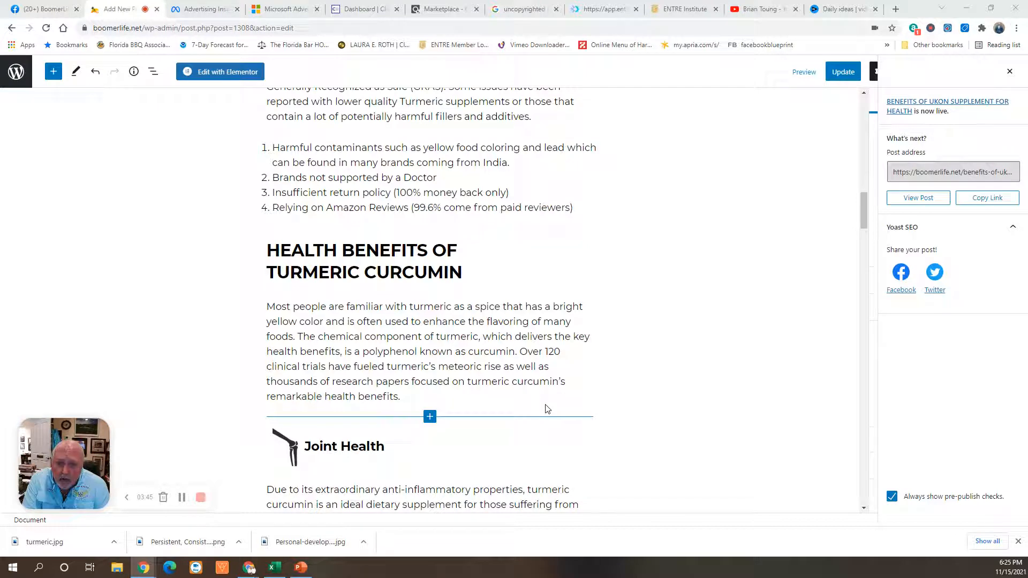
{"action": "scroll", "scroll_direction": "down", "scroll_amount": 3}
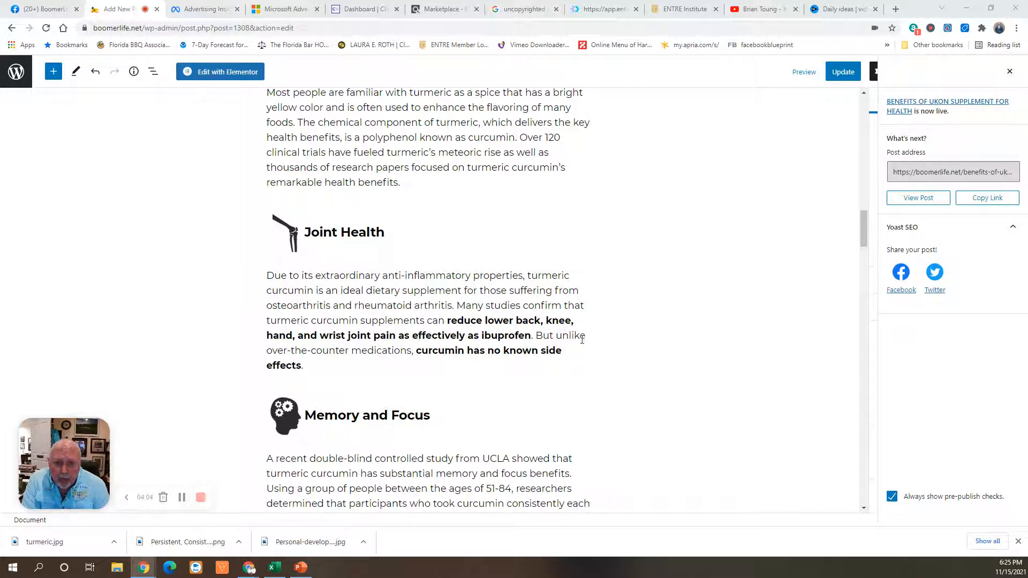
{"action": "mouse_move", "coordinate": [572, 341]}
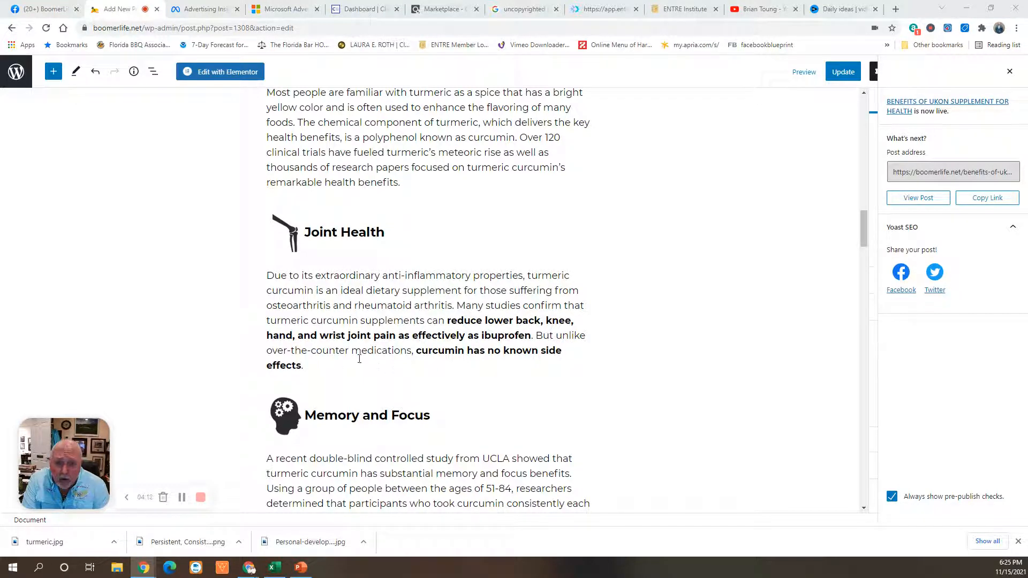
{"action": "mouse_move", "coordinate": [543, 394]}
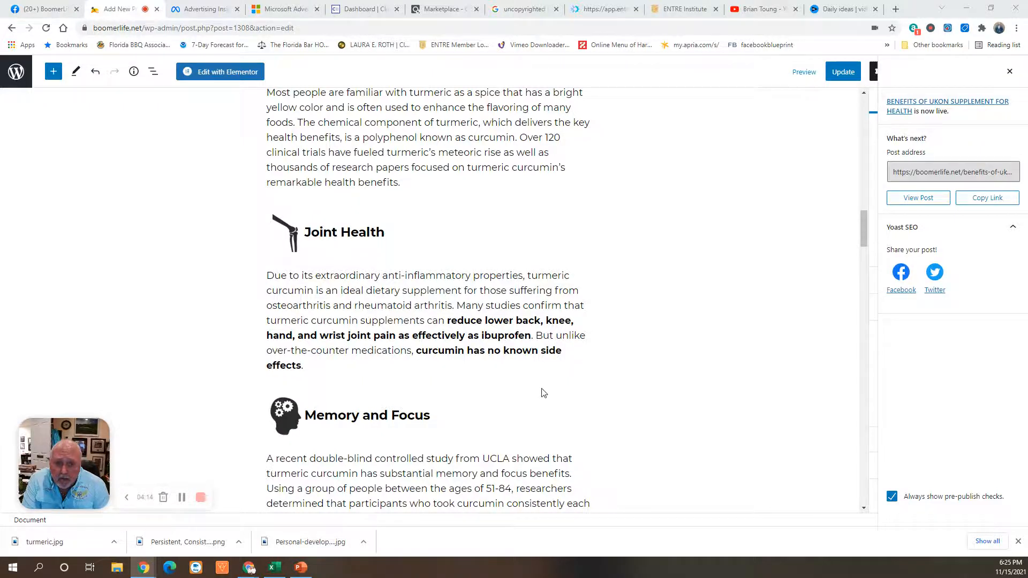
{"action": "scroll", "scroll_direction": "down", "scroll_amount": 3}
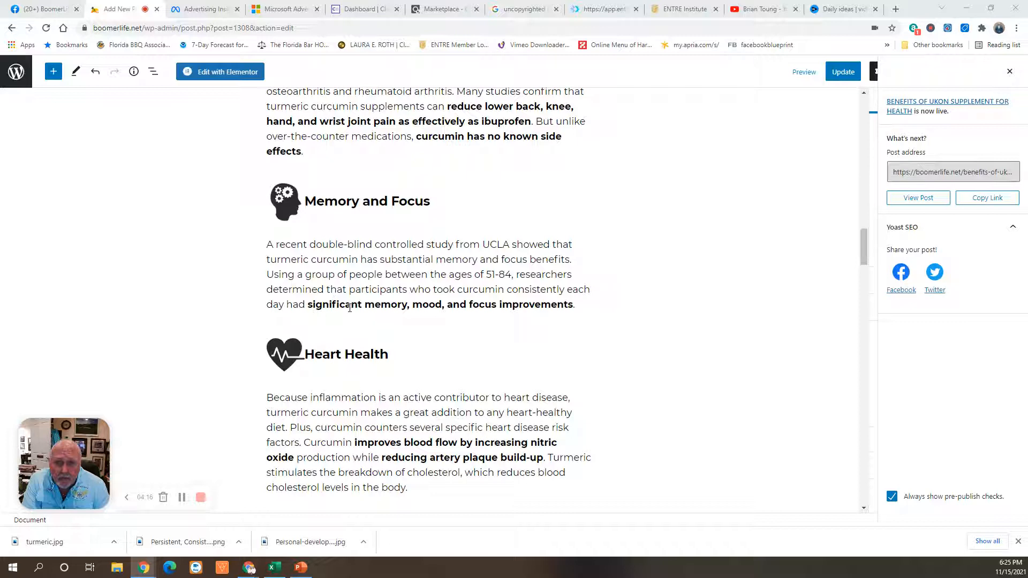
{"action": "mouse_move", "coordinate": [393, 334]}
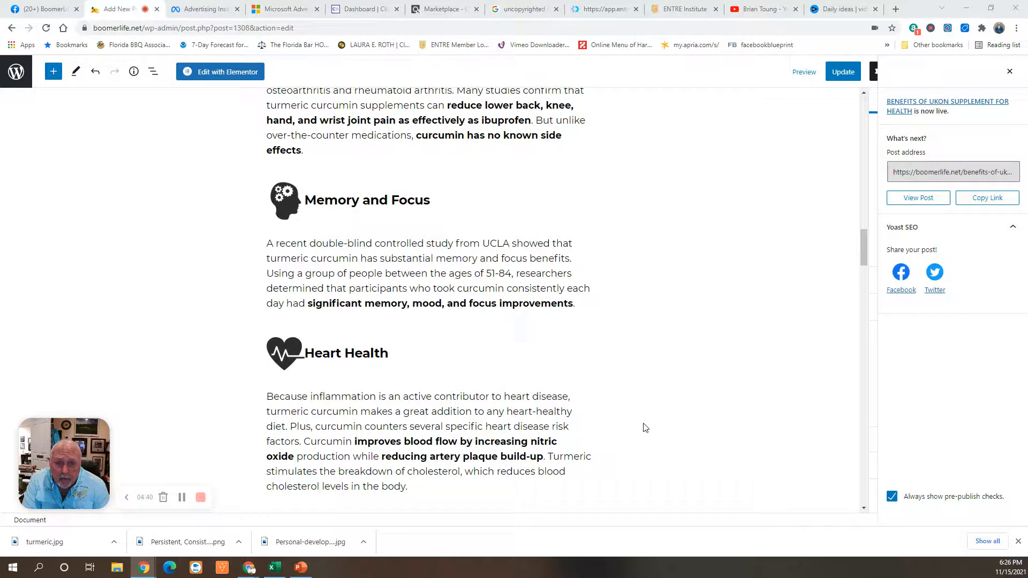
{"action": "scroll", "scroll_direction": "down", "scroll_amount": 3}
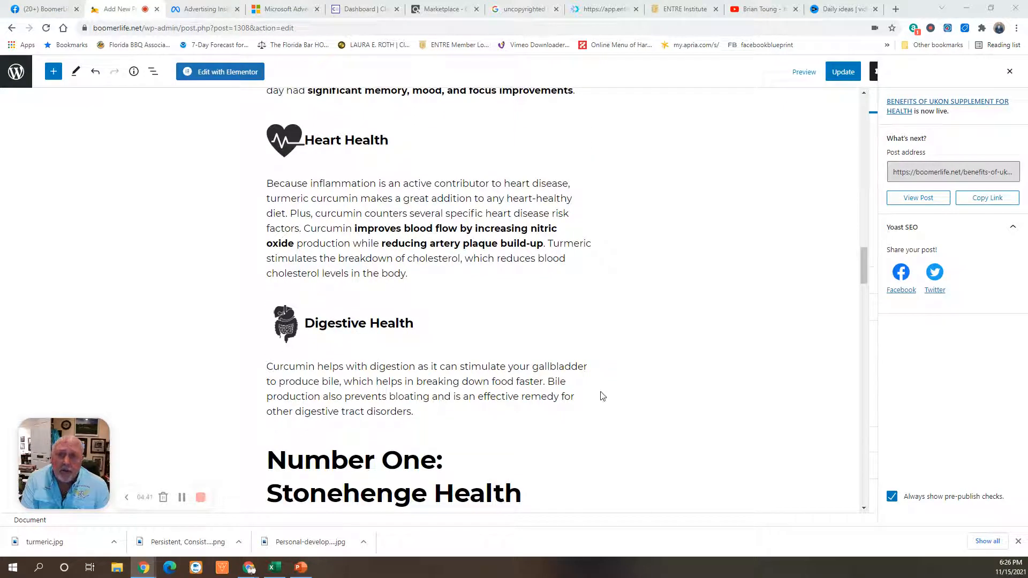
{"action": "mouse_move", "coordinate": [496, 307]}
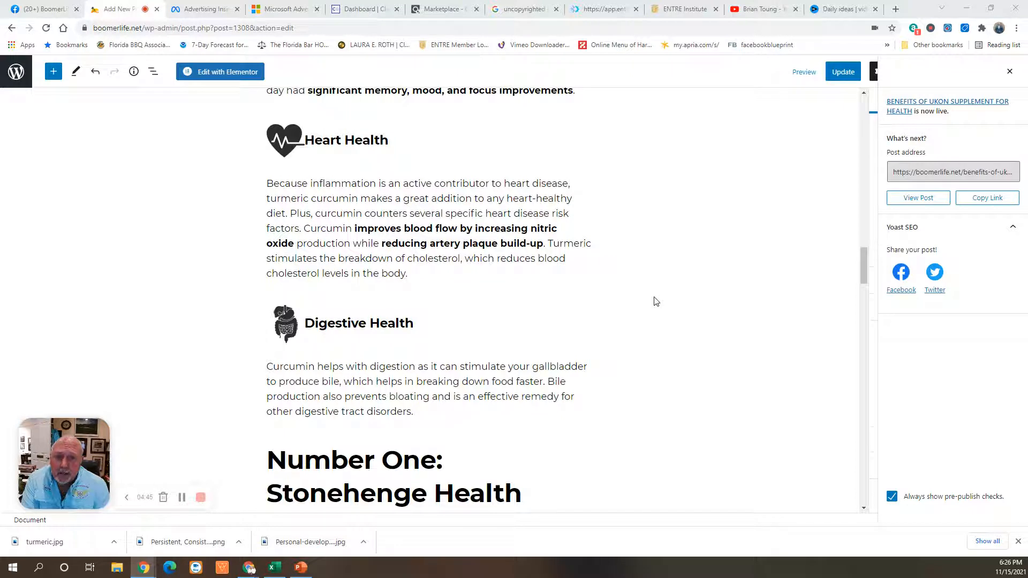
{"action": "mouse_move", "coordinate": [610, 295]}
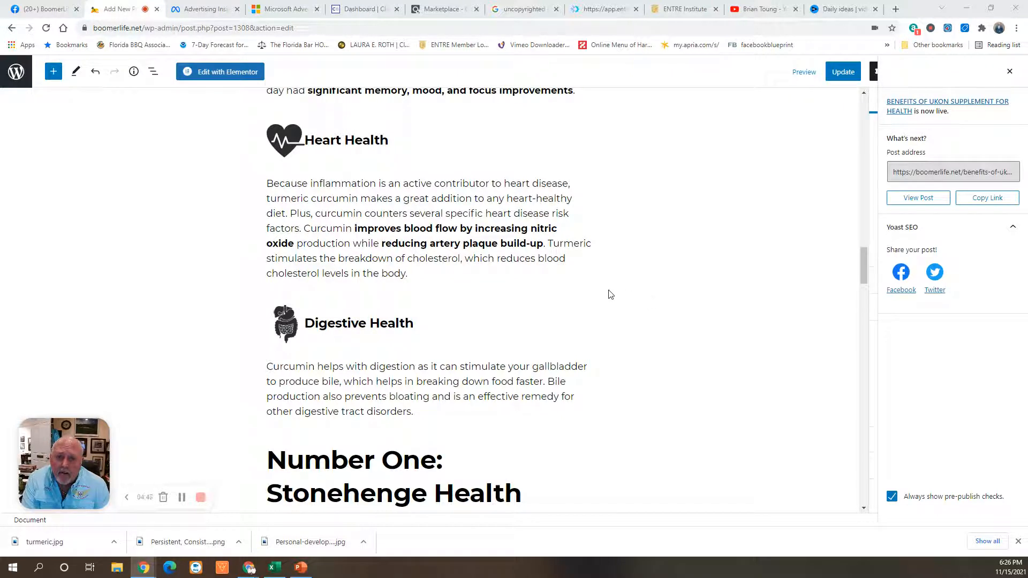
{"action": "mouse_move", "coordinate": [472, 302]}
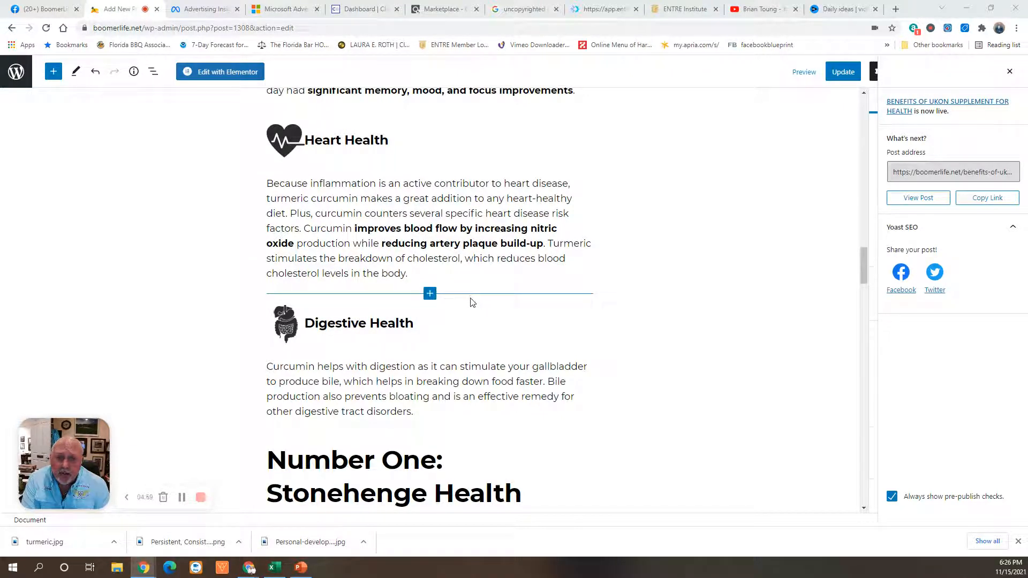
{"action": "mouse_move", "coordinate": [629, 304]}
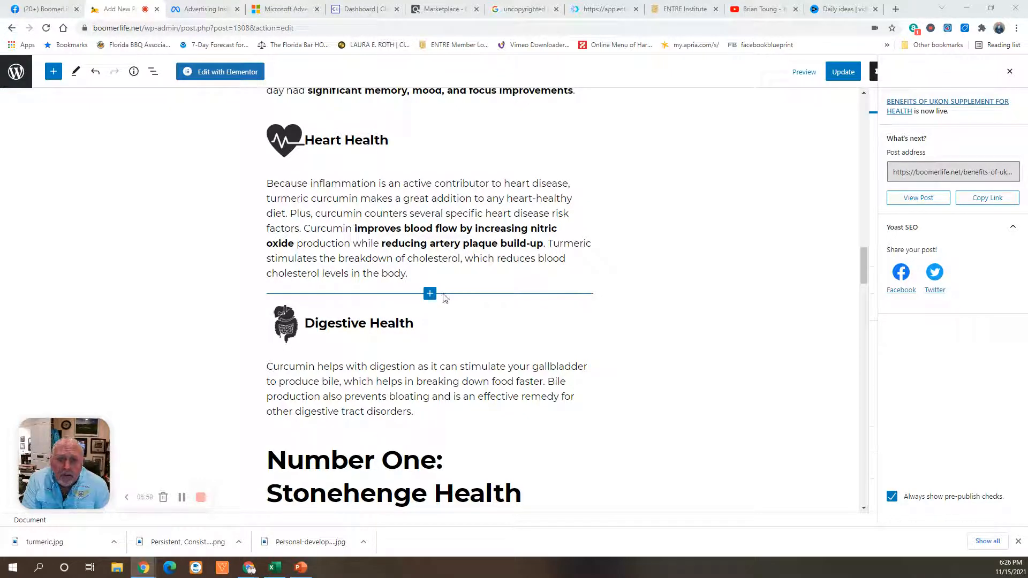
{"action": "scroll", "scroll_direction": "down", "scroll_amount": 3}
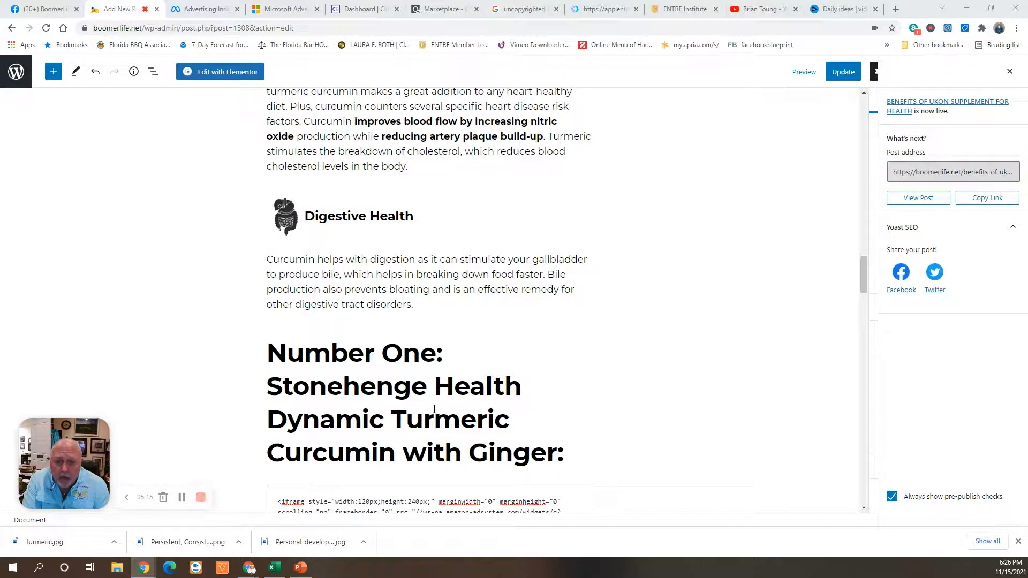
{"action": "scroll", "scroll_direction": "down", "scroll_amount": 3}
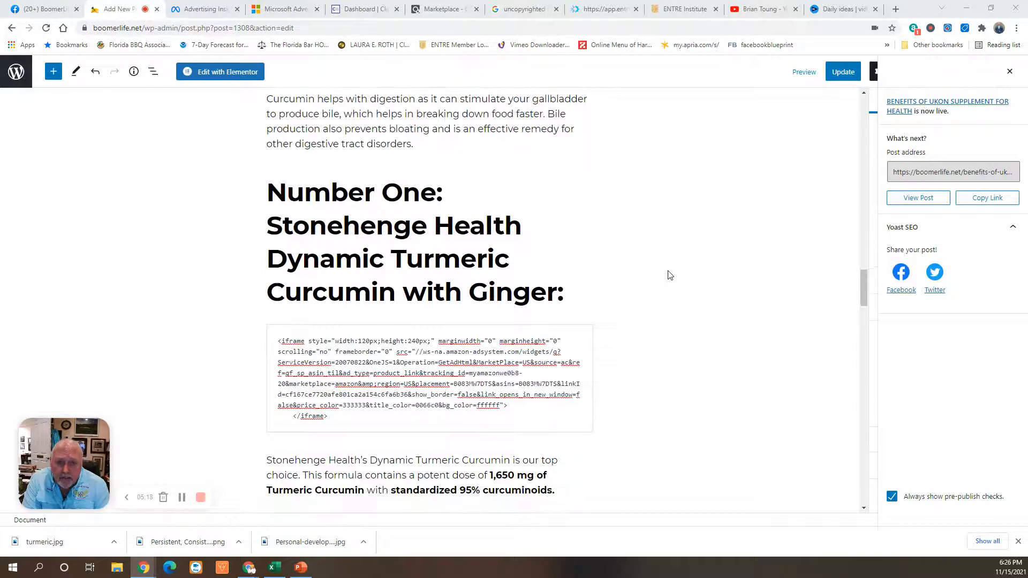
{"action": "scroll", "scroll_direction": "down", "scroll_amount": 3}
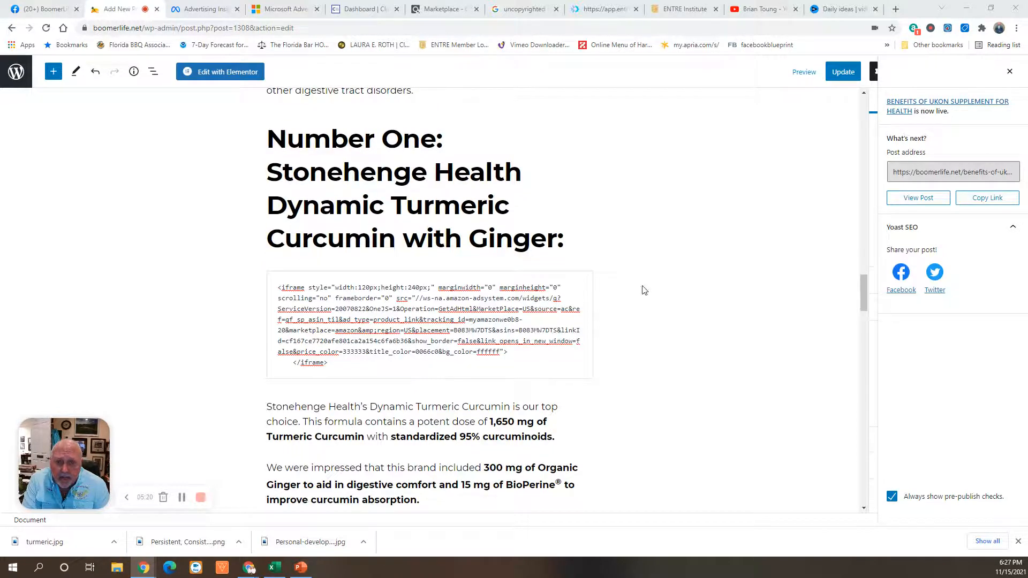
{"action": "scroll", "scroll_direction": "down", "scroll_amount": 3}
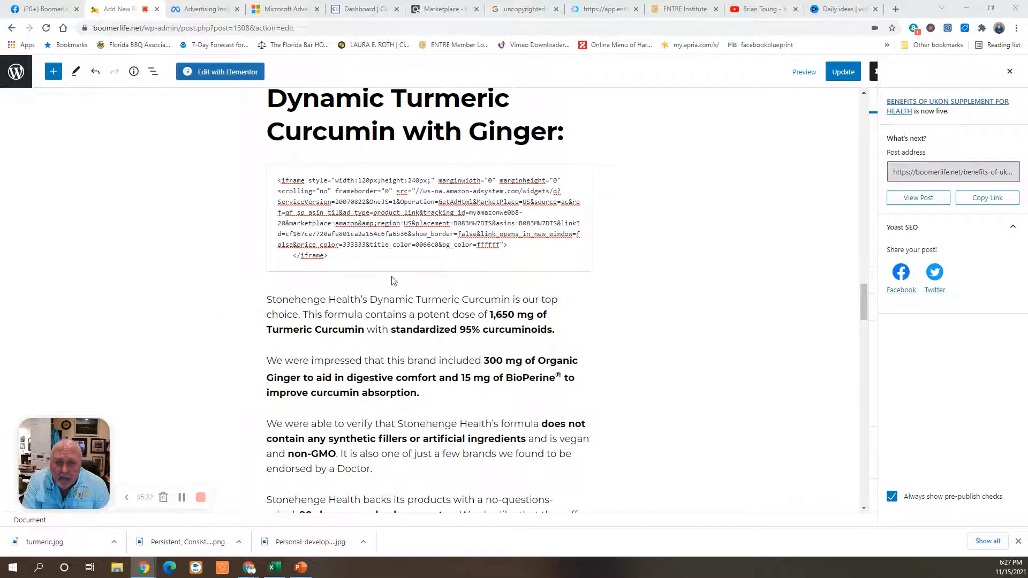
{"action": "mouse_move", "coordinate": [640, 283]}
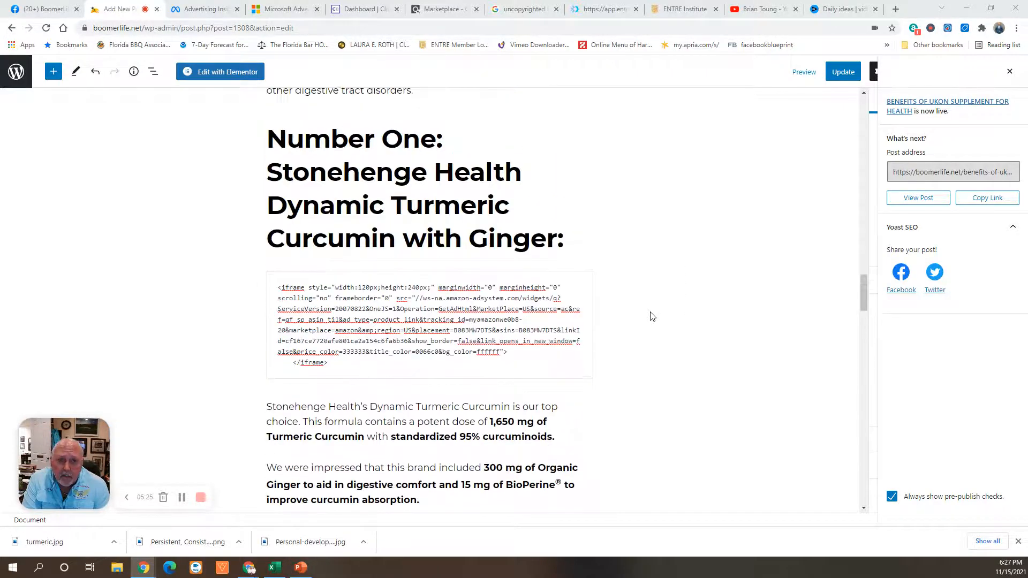
{"action": "mouse_move", "coordinate": [222, 219]}
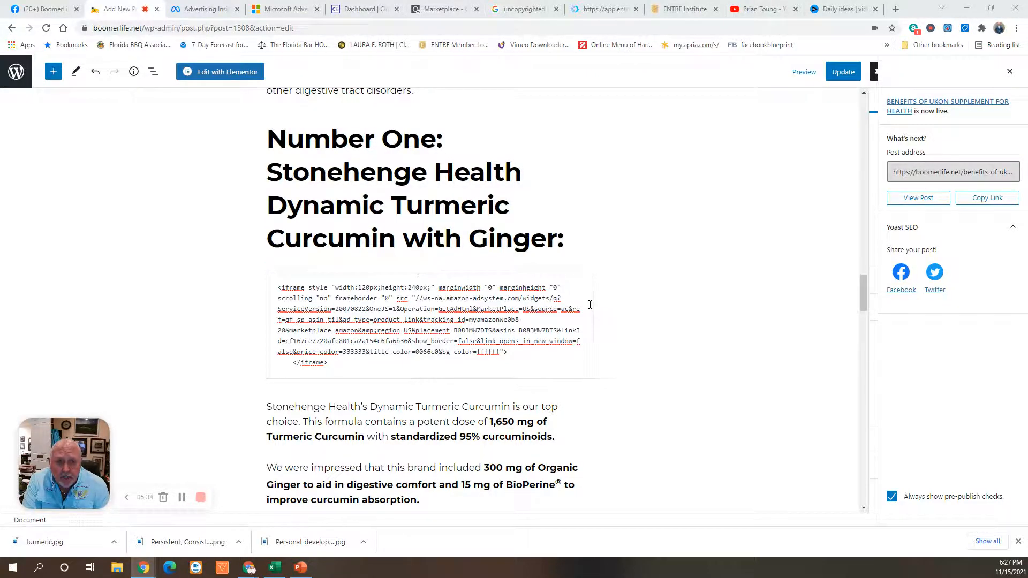
{"action": "scroll", "scroll_direction": "down", "scroll_amount": 3}
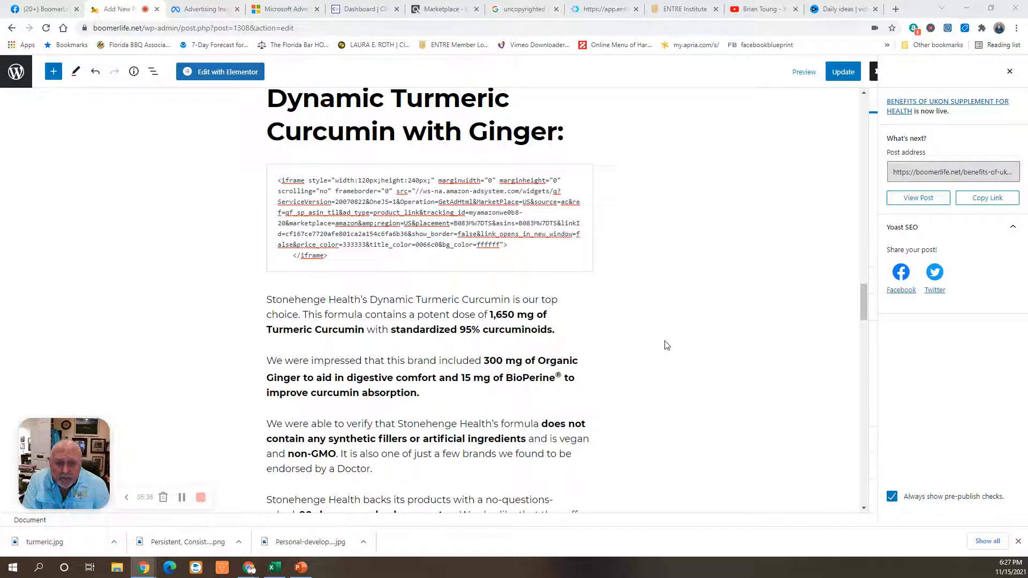
{"action": "mouse_move", "coordinate": [619, 335]}
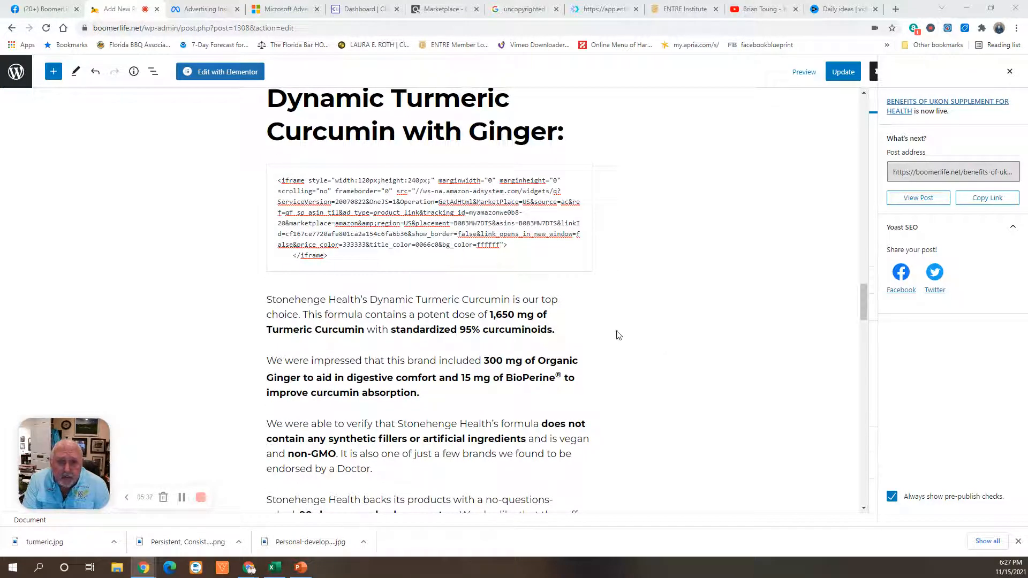
{"action": "scroll", "scroll_direction": "down", "scroll_amount": 3}
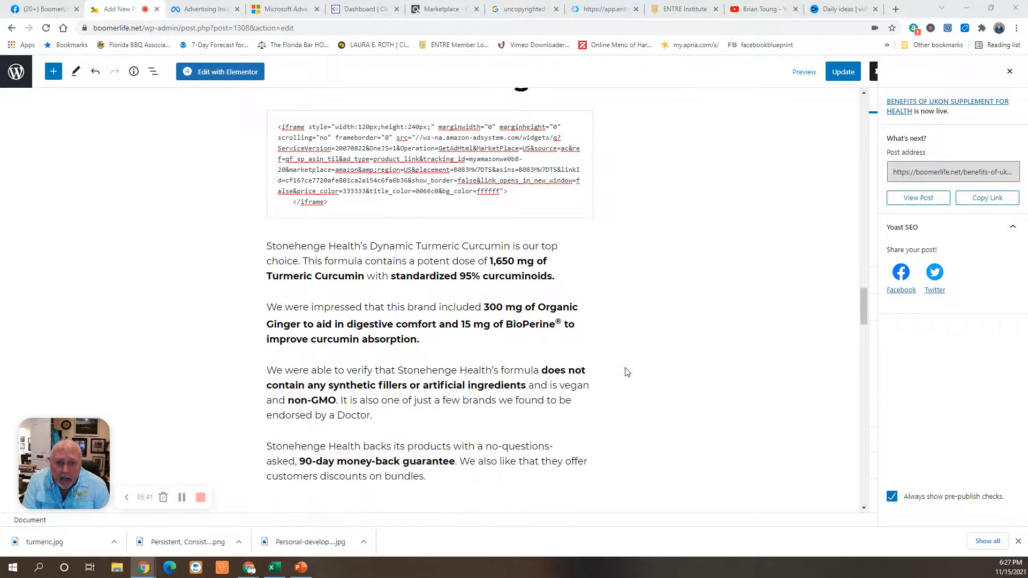
{"action": "scroll", "scroll_direction": "down", "scroll_amount": 3}
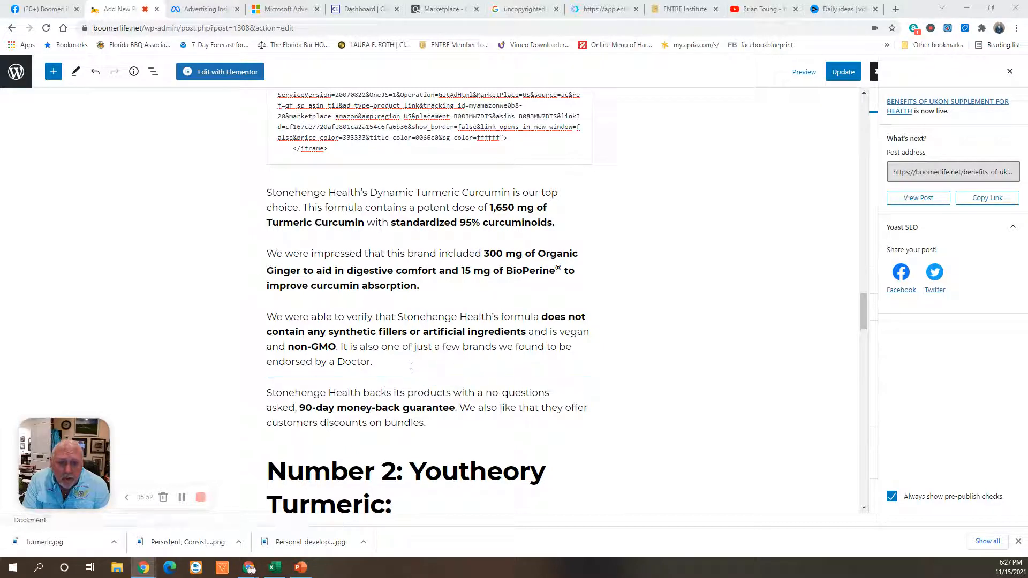
{"action": "mouse_move", "coordinate": [650, 358]}
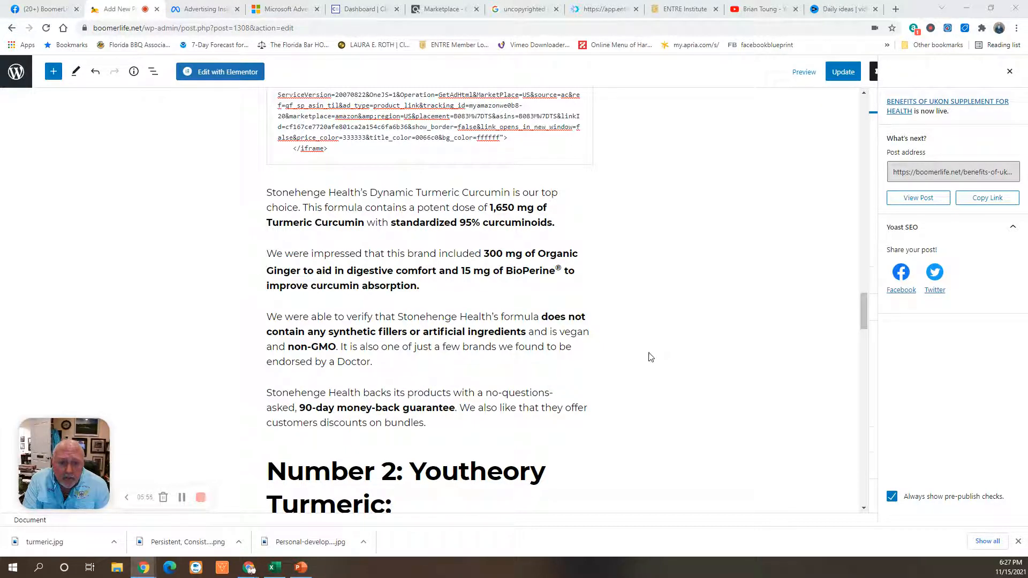
{"action": "scroll", "scroll_direction": "down", "scroll_amount": 3}
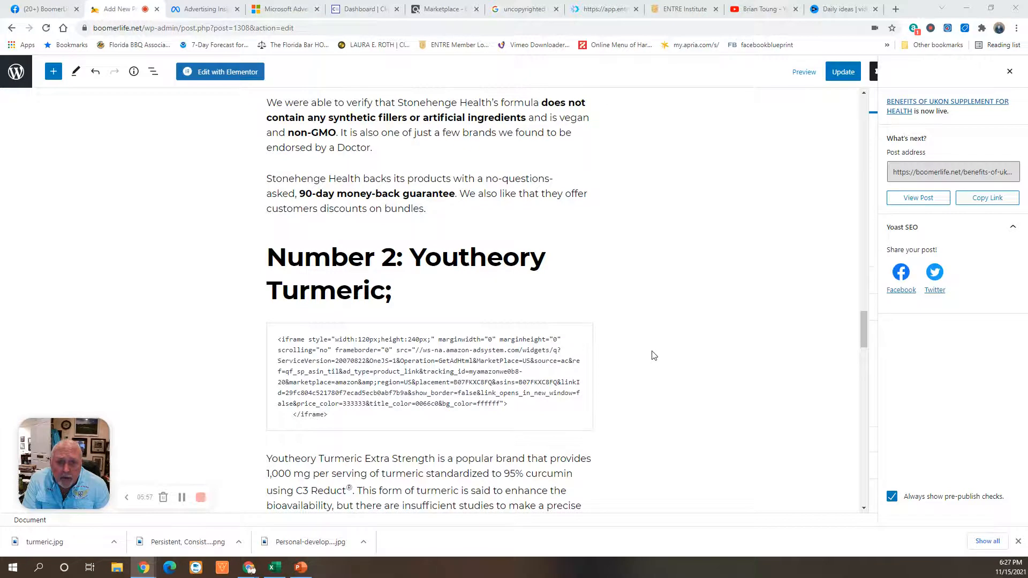
{"action": "scroll", "scroll_direction": "down", "scroll_amount": 3}
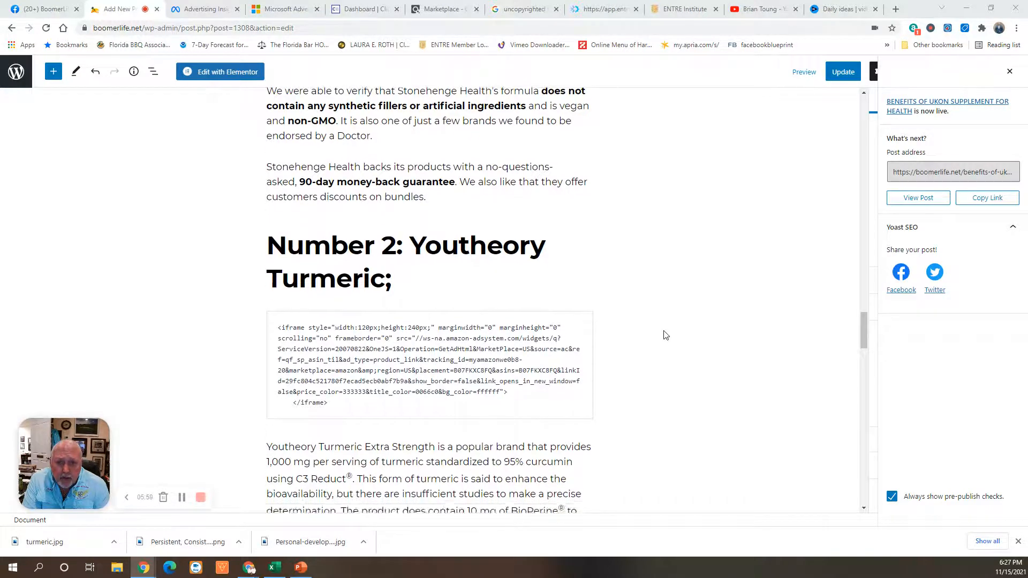
{"action": "scroll", "scroll_direction": "down", "scroll_amount": 3}
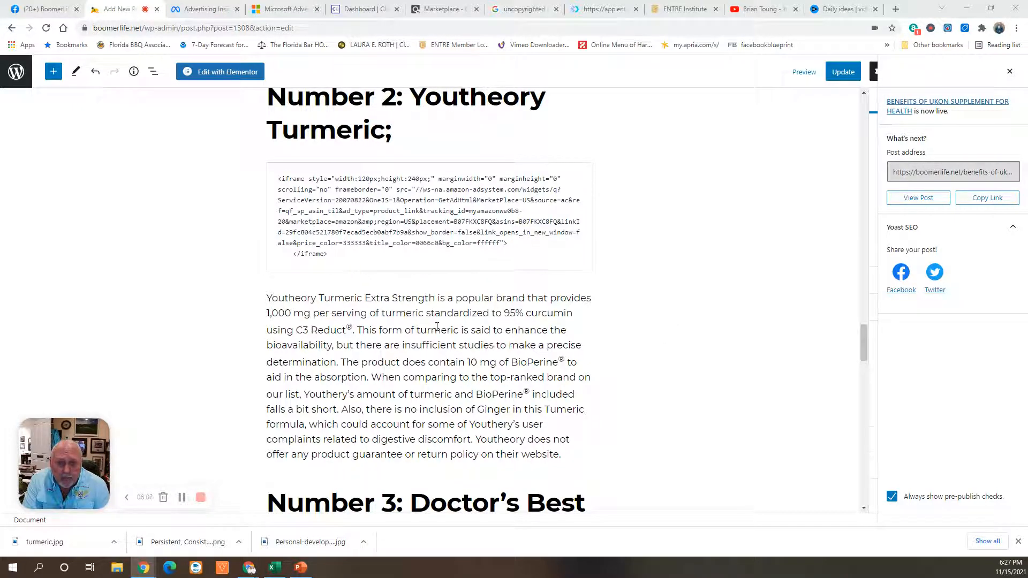
{"action": "scroll", "scroll_direction": "down", "scroll_amount": 3}
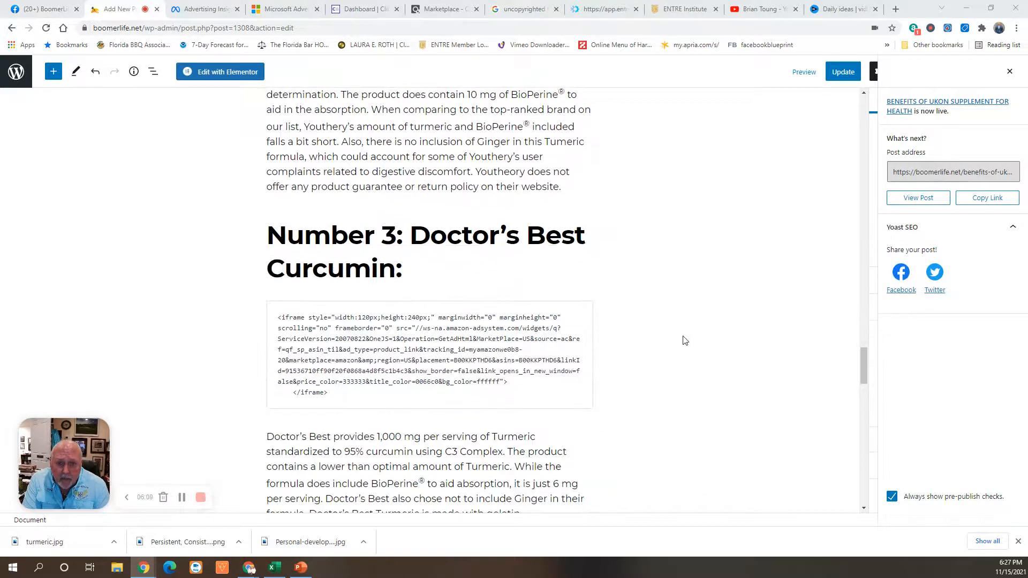
{"action": "mouse_move", "coordinate": [668, 332]}
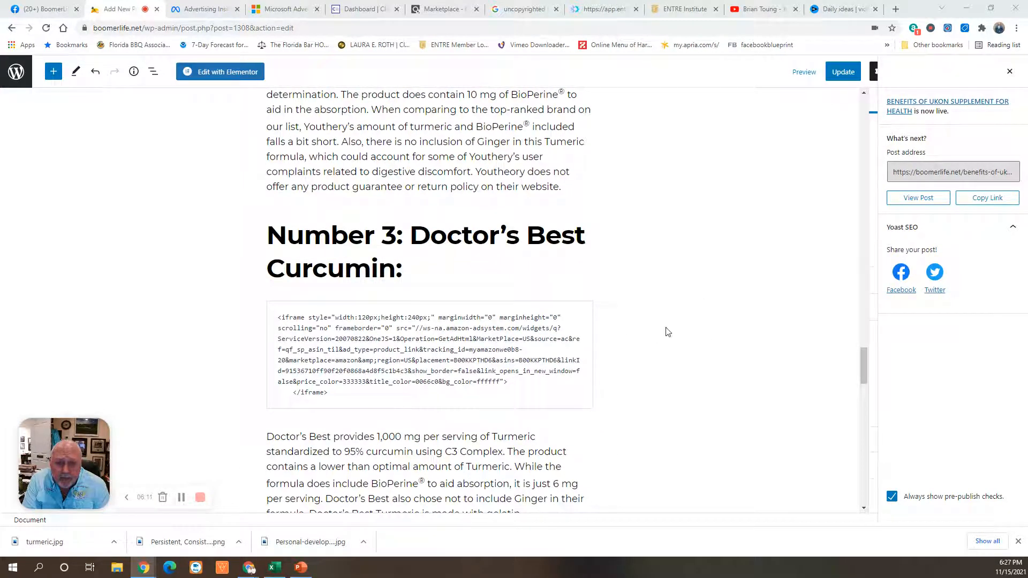
{"action": "scroll", "scroll_direction": "down", "scroll_amount": 3}
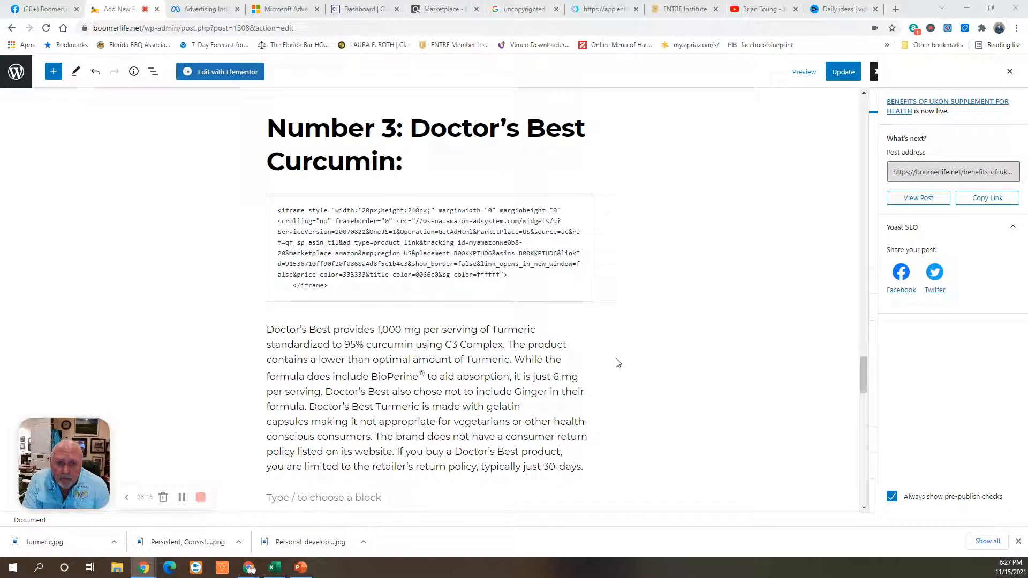
{"action": "scroll", "scroll_direction": "down", "scroll_amount": 3}
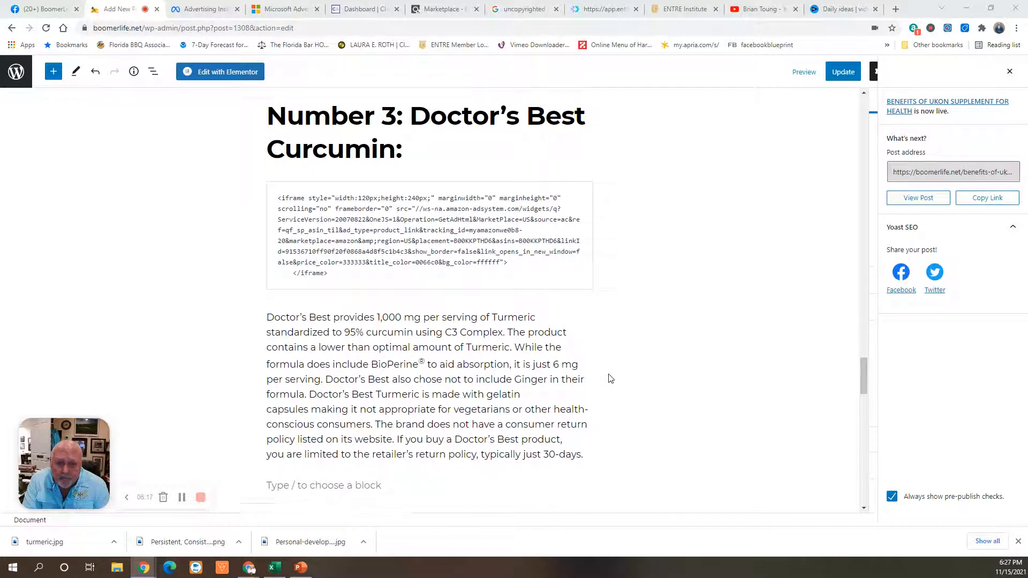
{"action": "scroll", "scroll_direction": "down", "scroll_amount": 3}
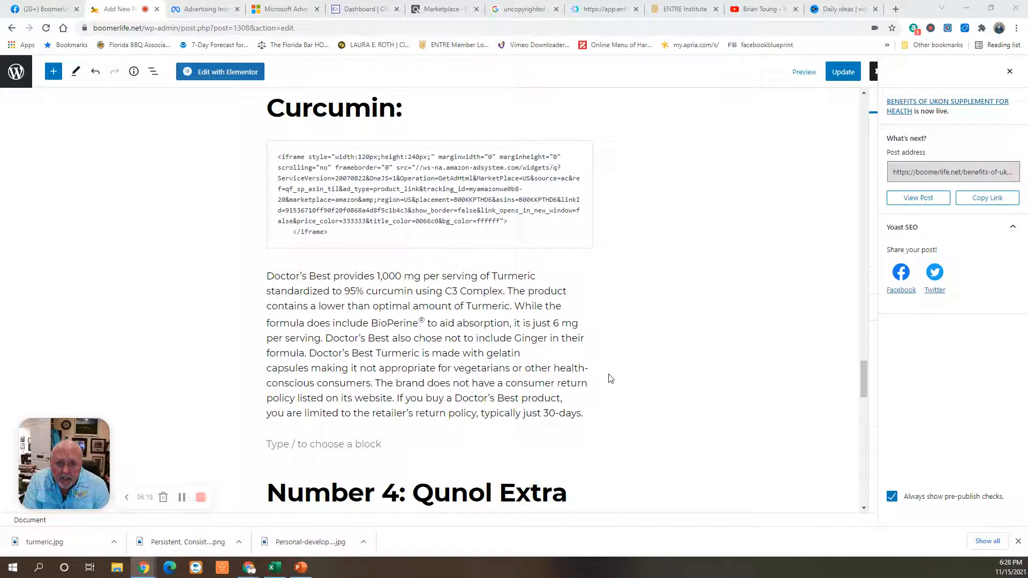
{"action": "mouse_move", "coordinate": [602, 379]}
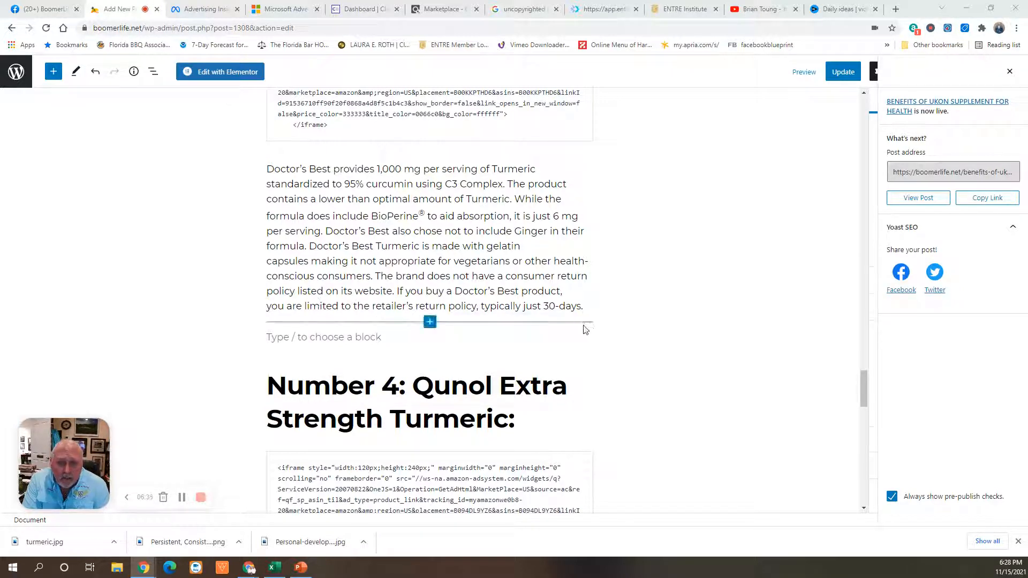
{"action": "scroll", "scroll_direction": "down", "scroll_amount": 3}
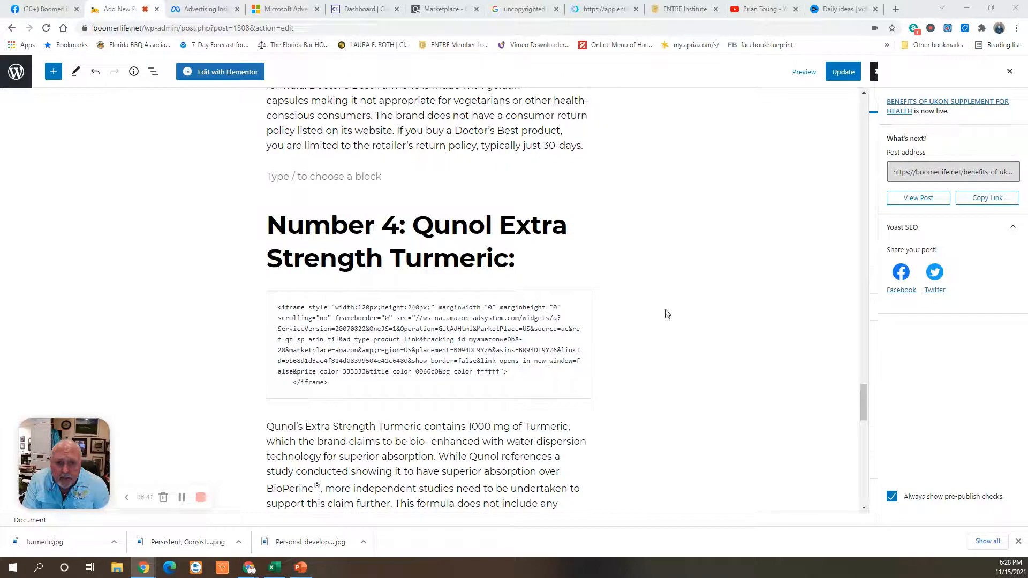
{"action": "scroll", "scroll_direction": "down", "scroll_amount": 3}
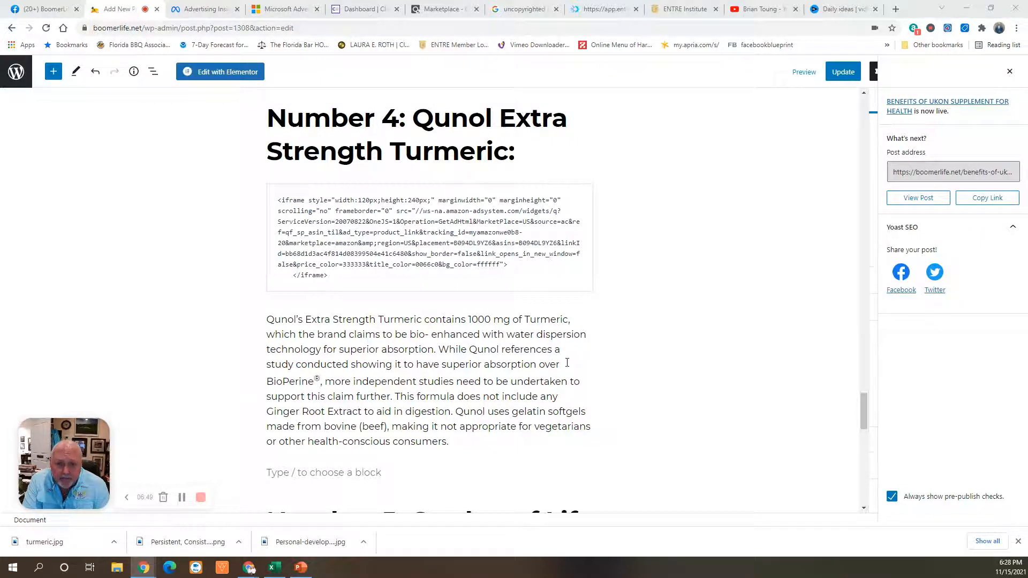
{"action": "mouse_move", "coordinate": [597, 363]}
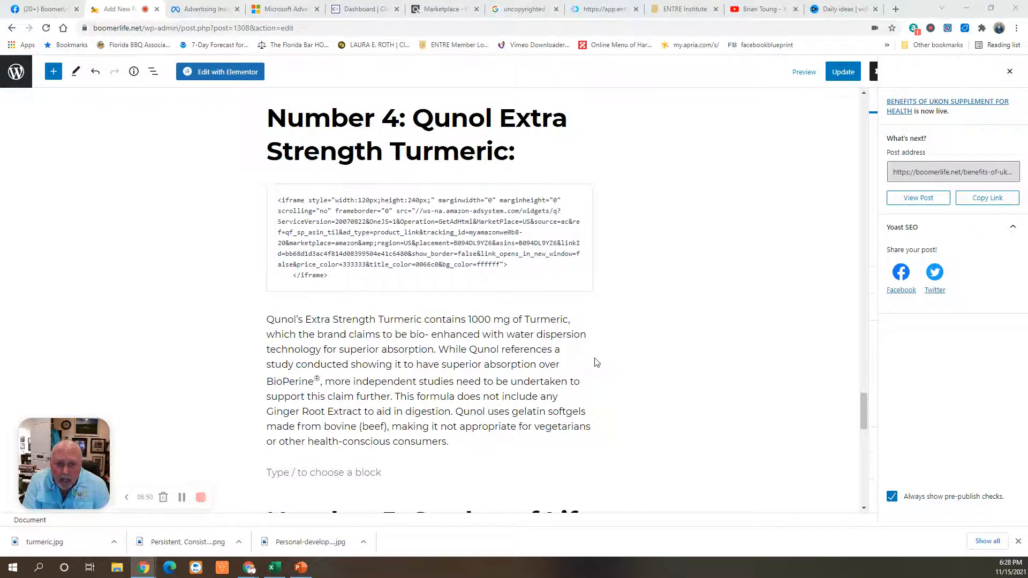
{"action": "mouse_move", "coordinate": [604, 397]}
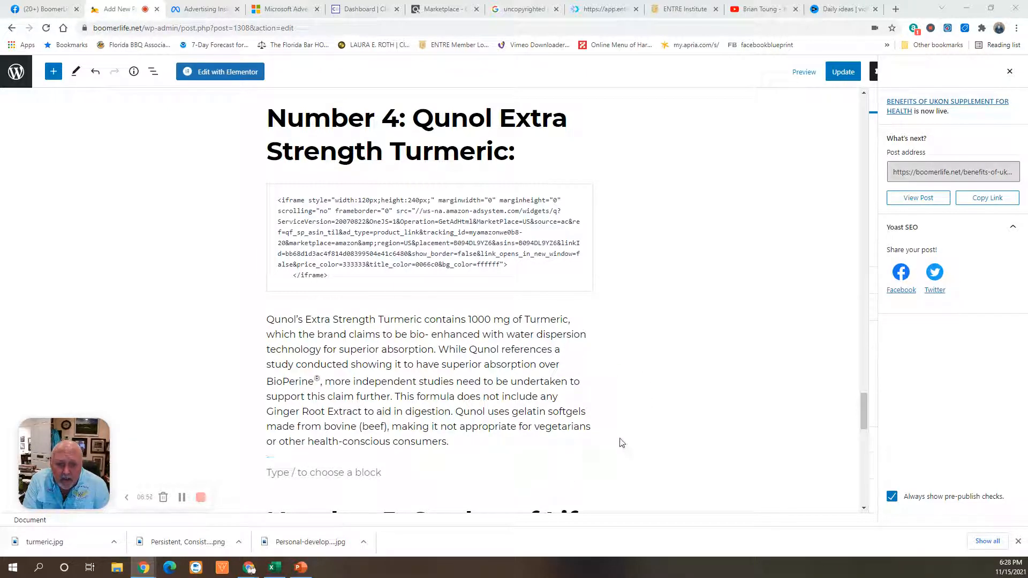
{"action": "scroll", "scroll_direction": "down", "scroll_amount": 3}
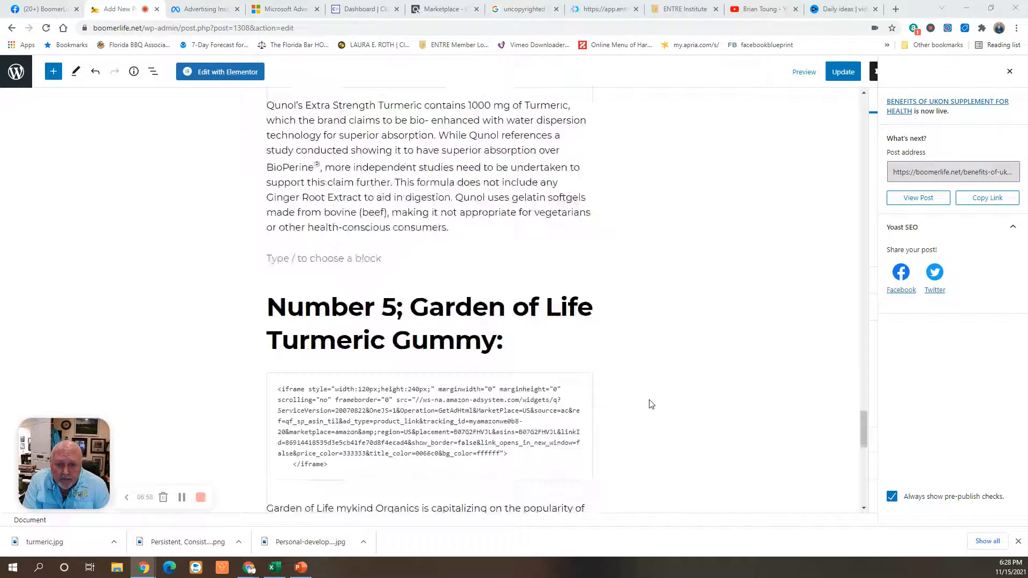
{"action": "mouse_move", "coordinate": [246, 329]}
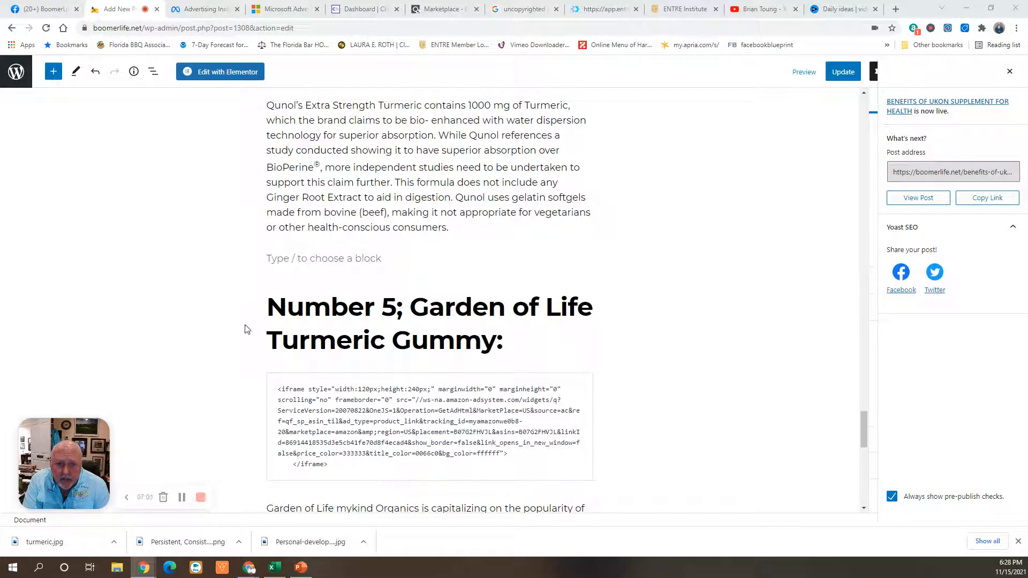
{"action": "mouse_move", "coordinate": [617, 376]}
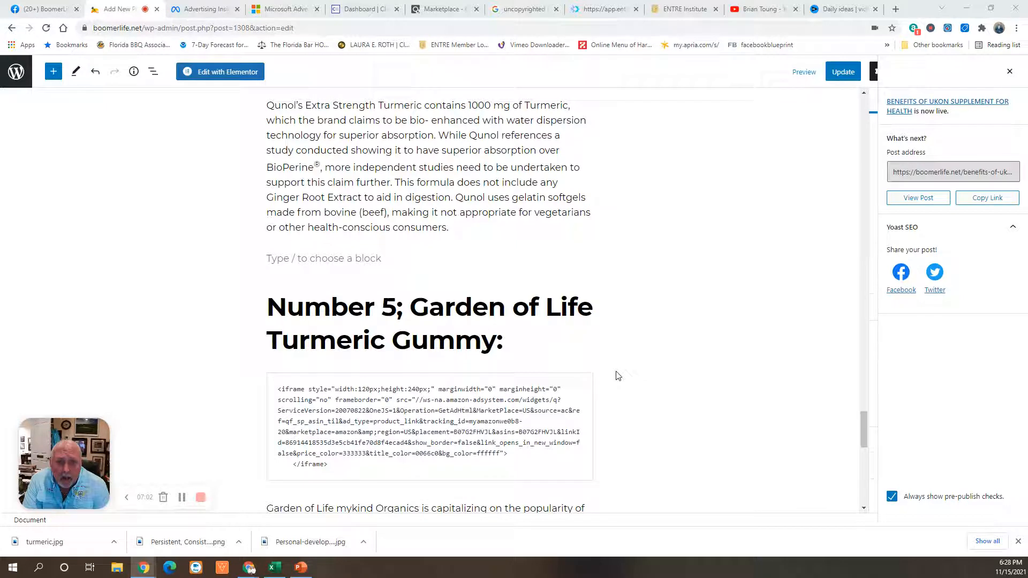
{"action": "scroll", "scroll_direction": "down", "scroll_amount": 3}
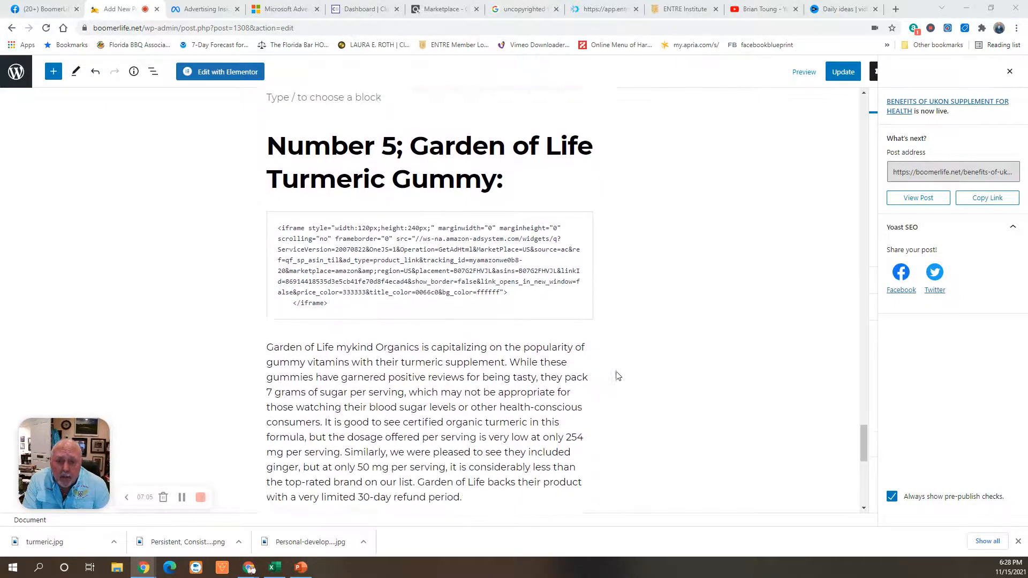
{"action": "scroll", "scroll_direction": "down", "scroll_amount": 3}
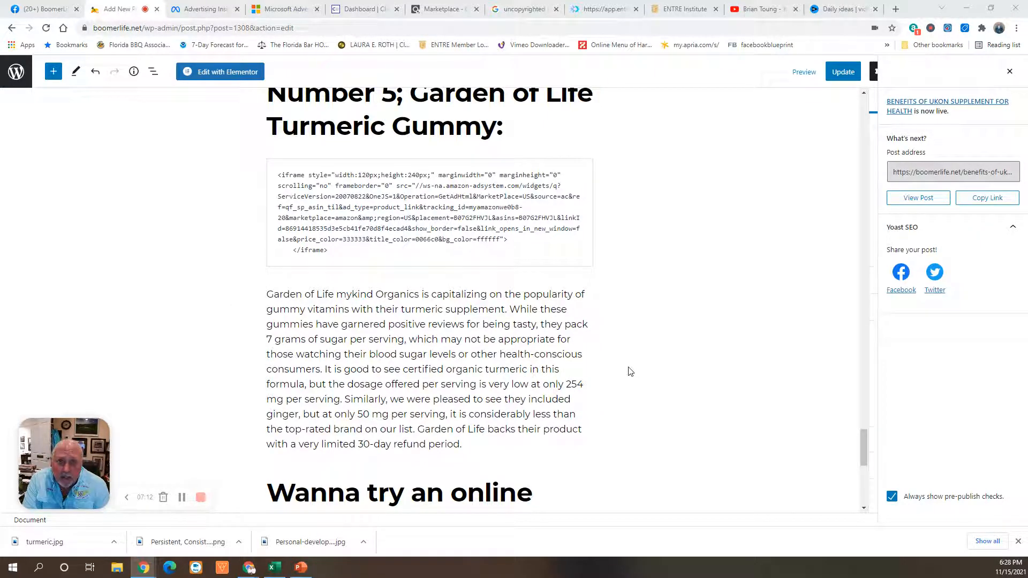
{"action": "mouse_move", "coordinate": [617, 371]}
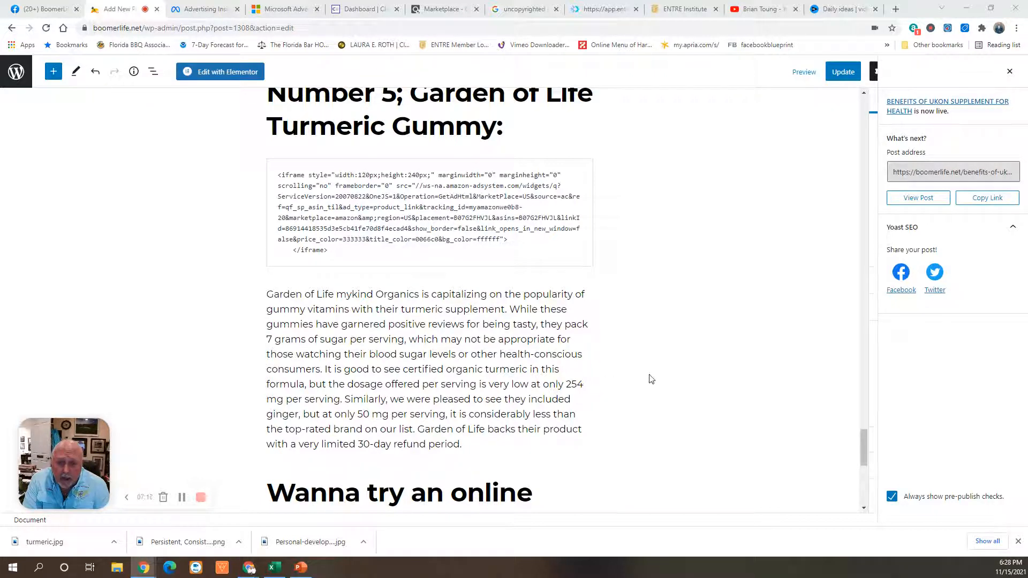
{"action": "scroll", "scroll_direction": "down", "scroll_amount": 3}
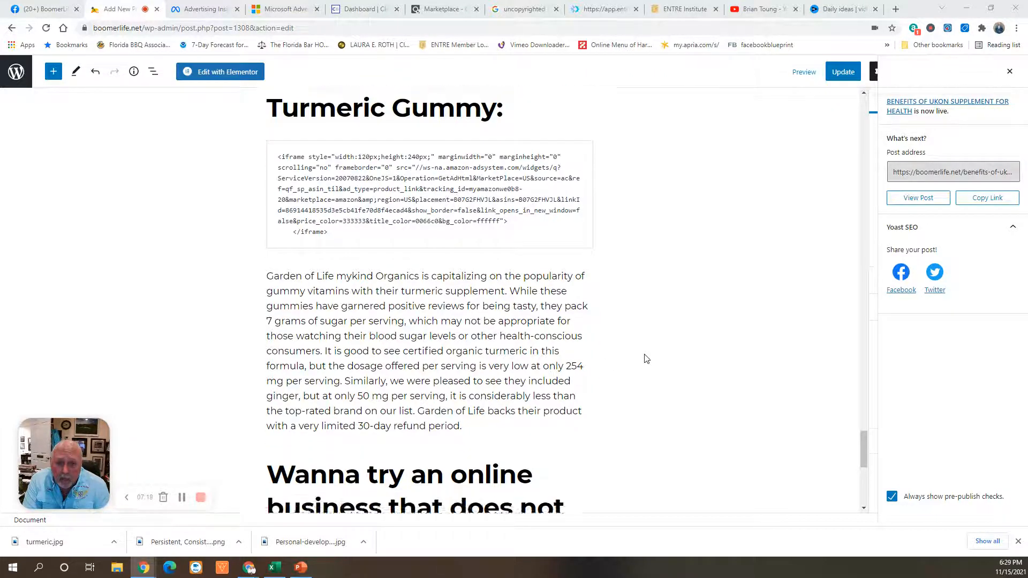
{"action": "scroll", "scroll_direction": "down", "scroll_amount": 3}
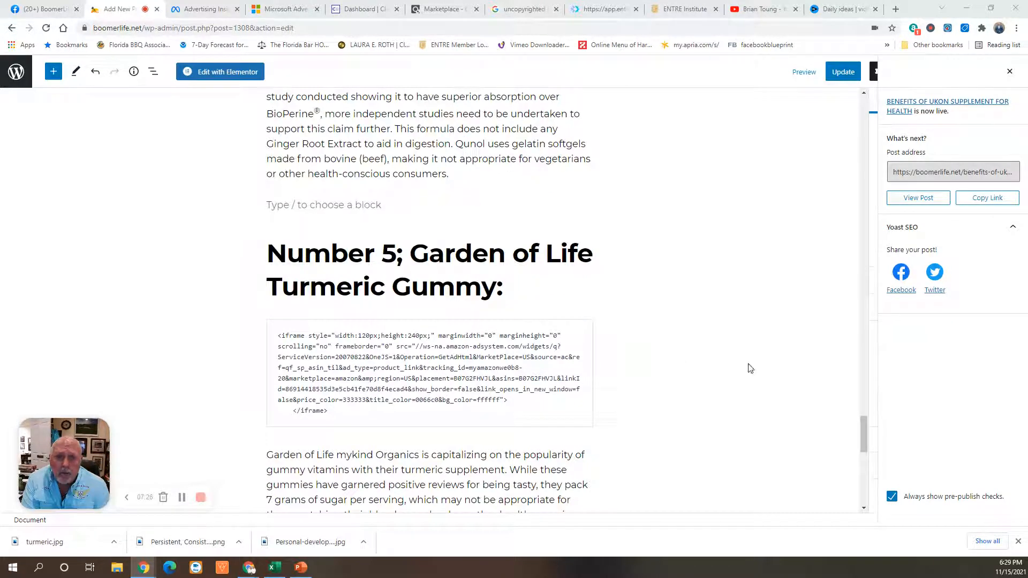
{"action": "scroll", "scroll_direction": "down", "scroll_amount": 3}
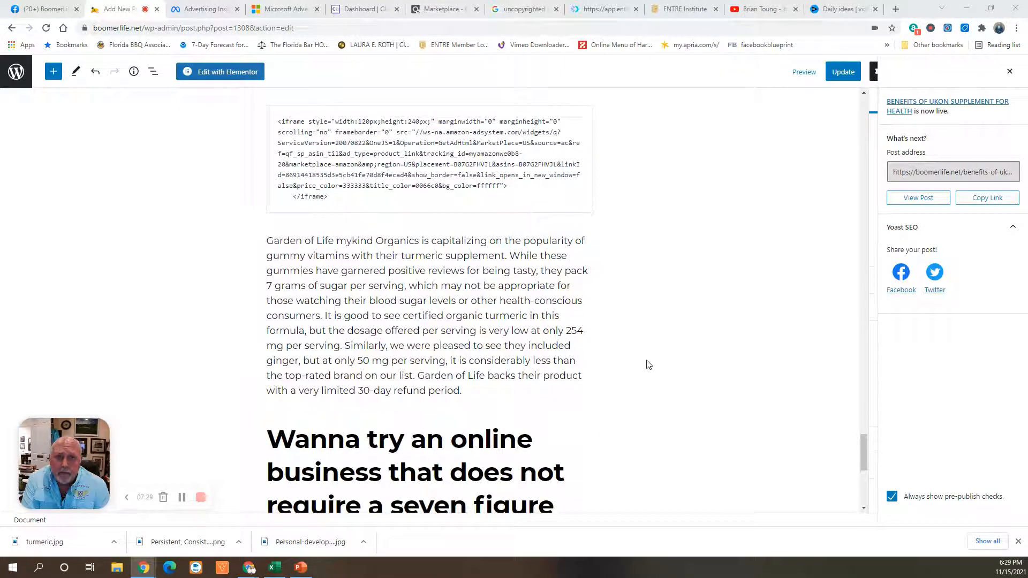
{"action": "mouse_move", "coordinate": [233, 345]}
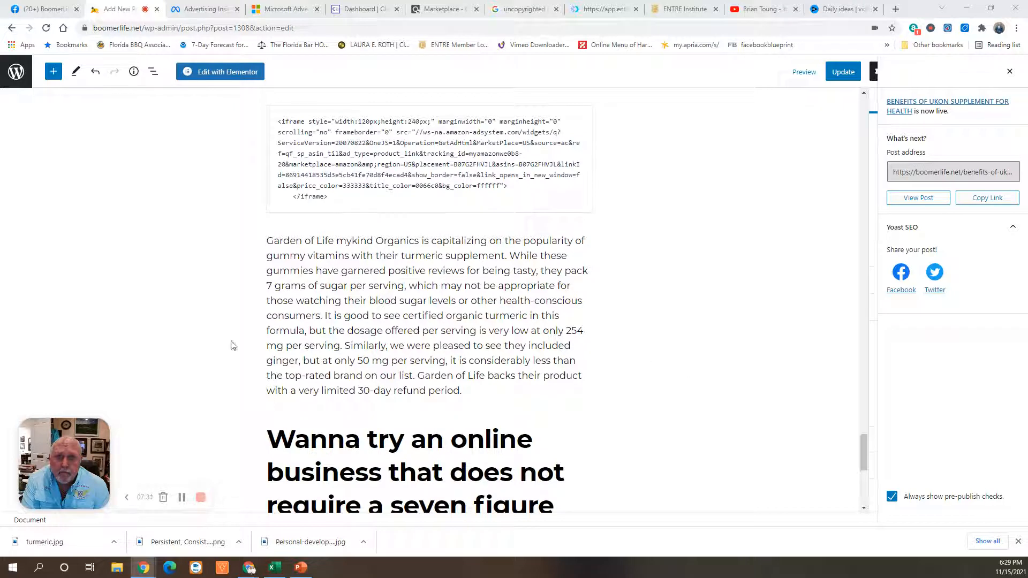
{"action": "mouse_move", "coordinate": [200, 497]}
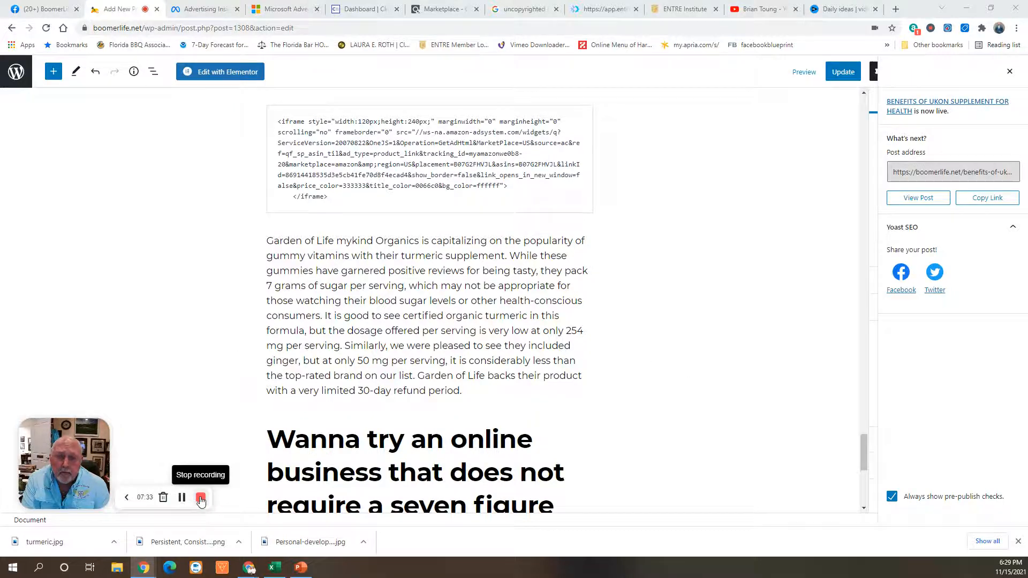